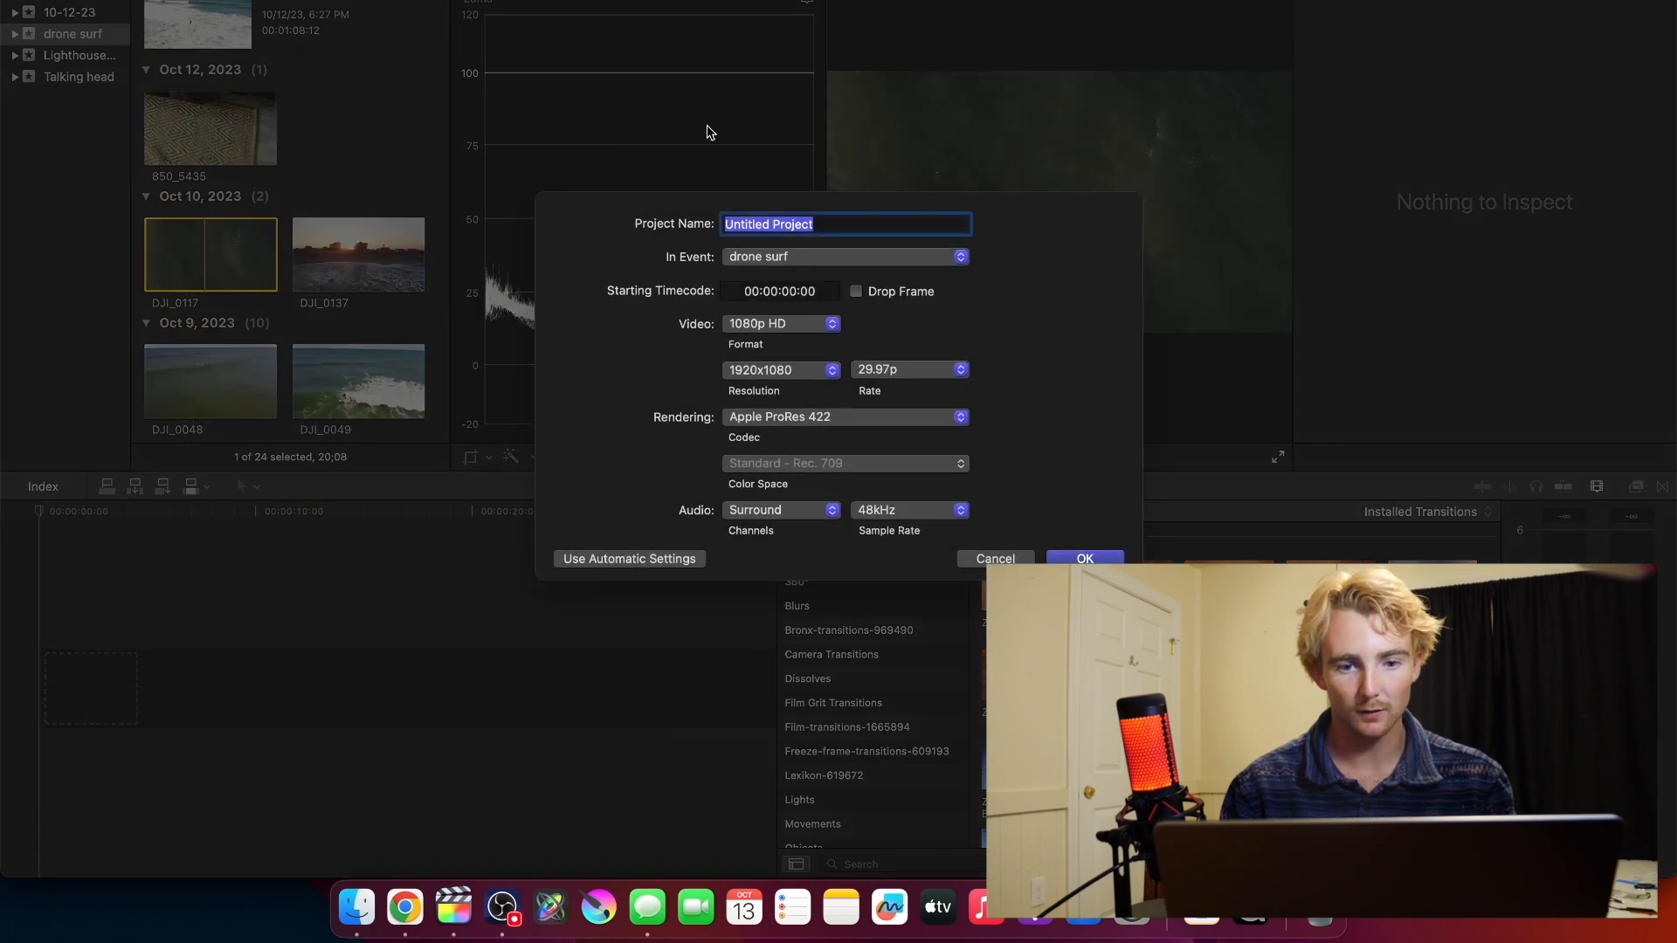
Name the project 'Speed ramp test', keep 1080p HD at 29.97p, and create it.
{"action": "type", "text": "Peed"}
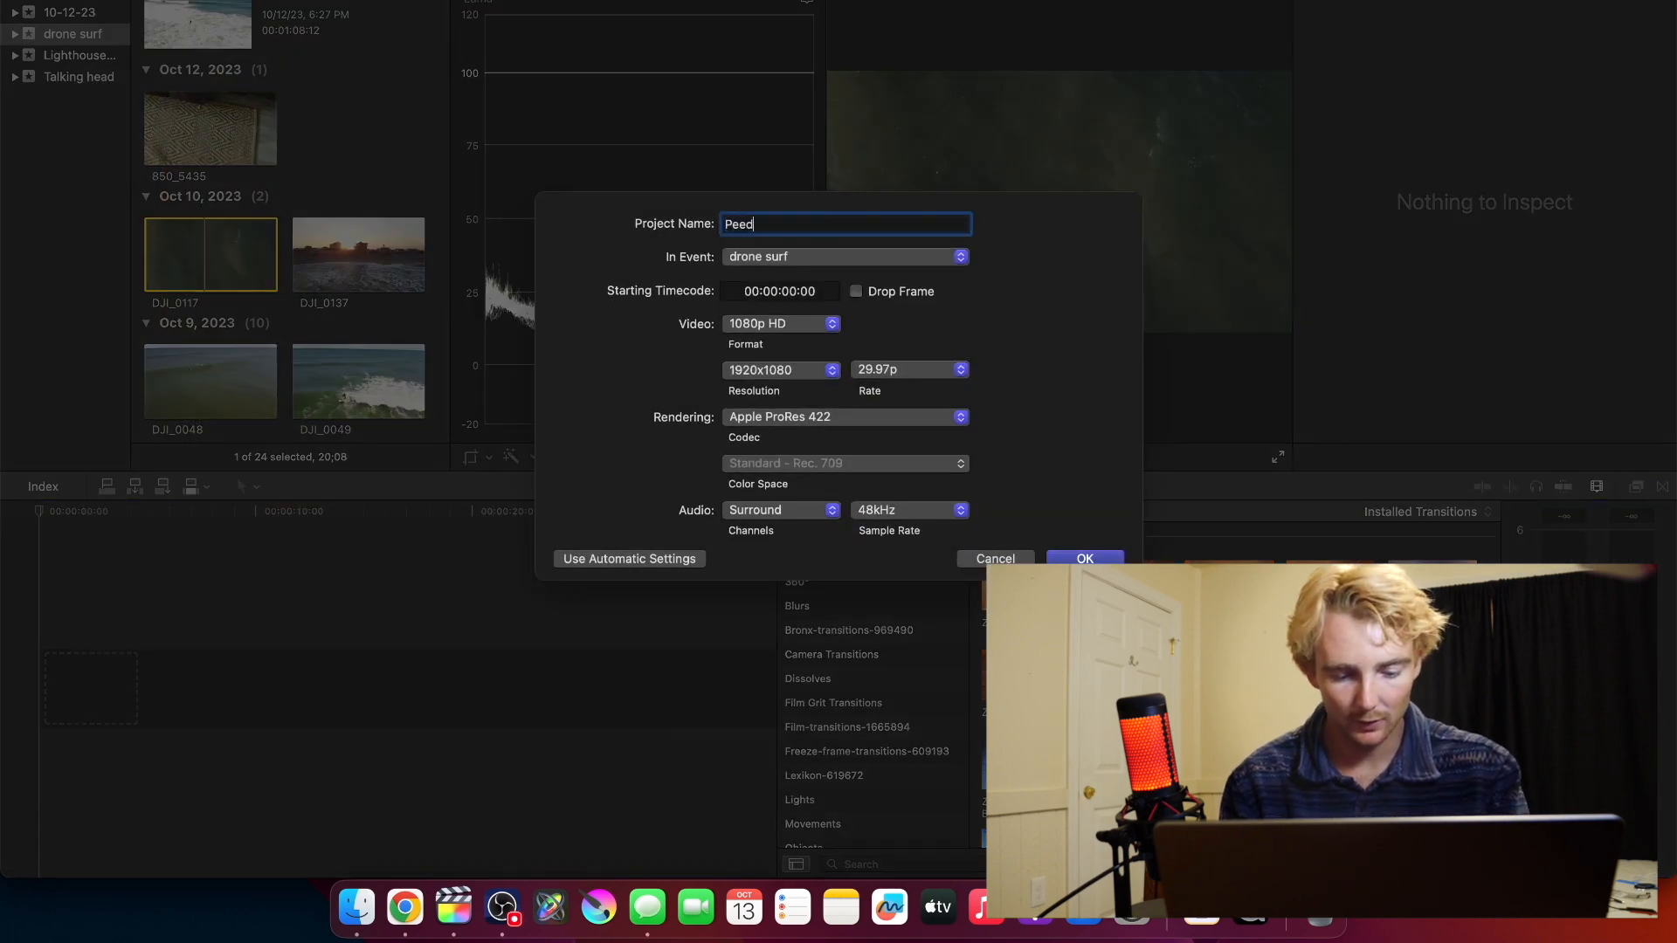
{"action": "type", "text": "ramp test"}
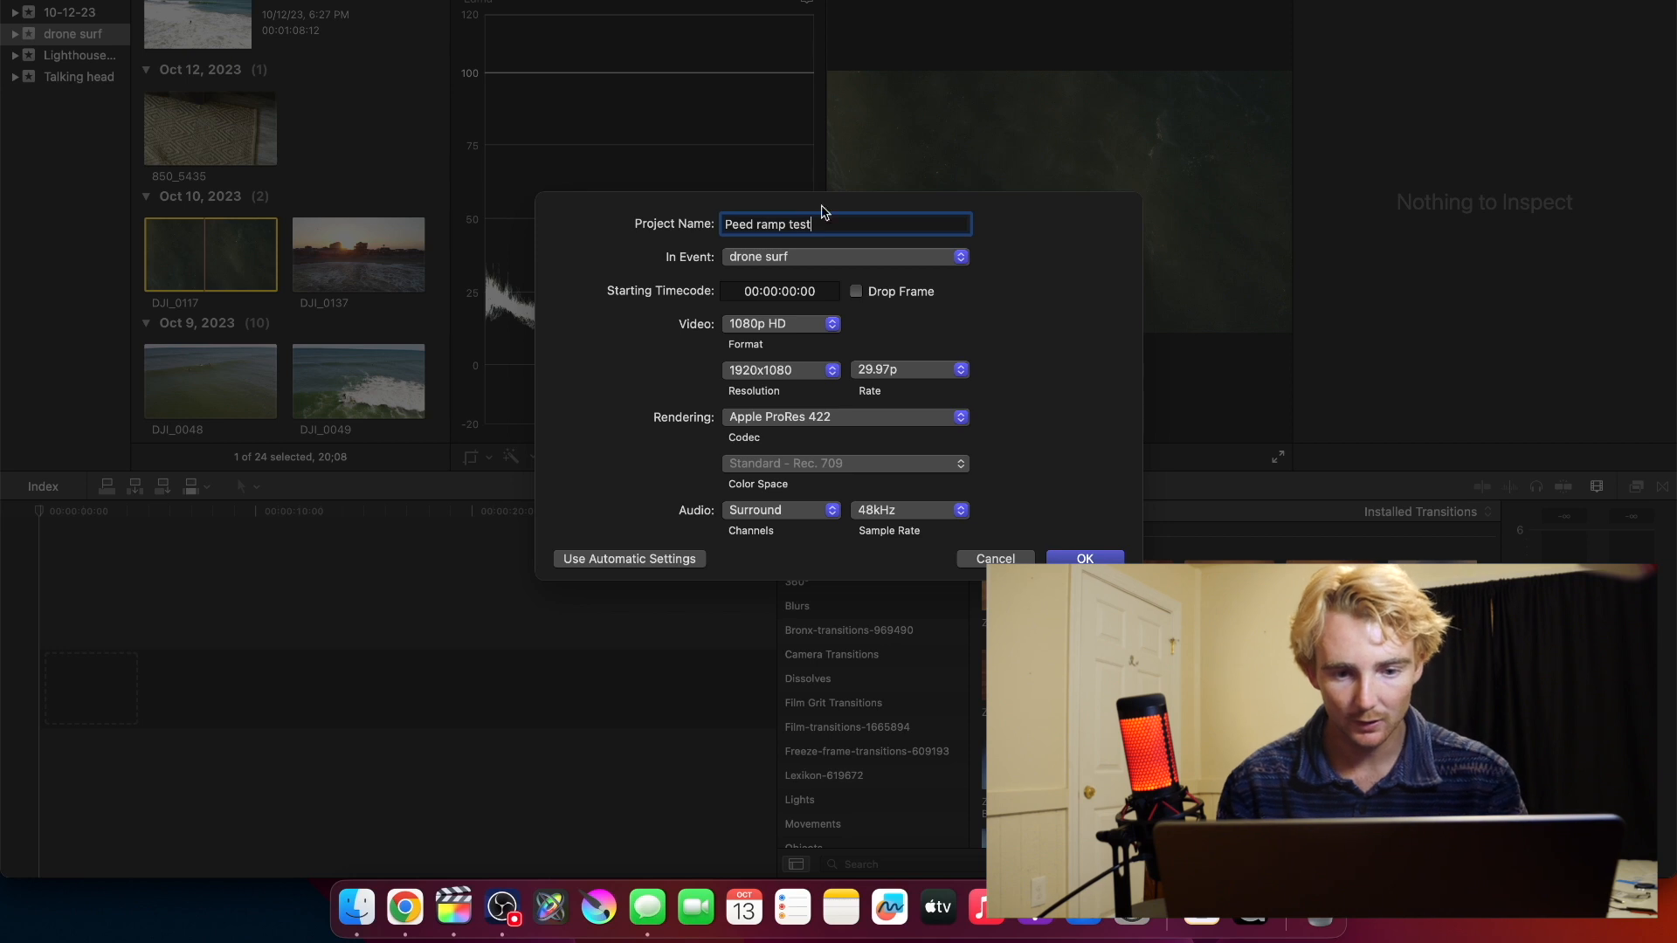
{"action": "left_click", "coordinate": [959, 370]}
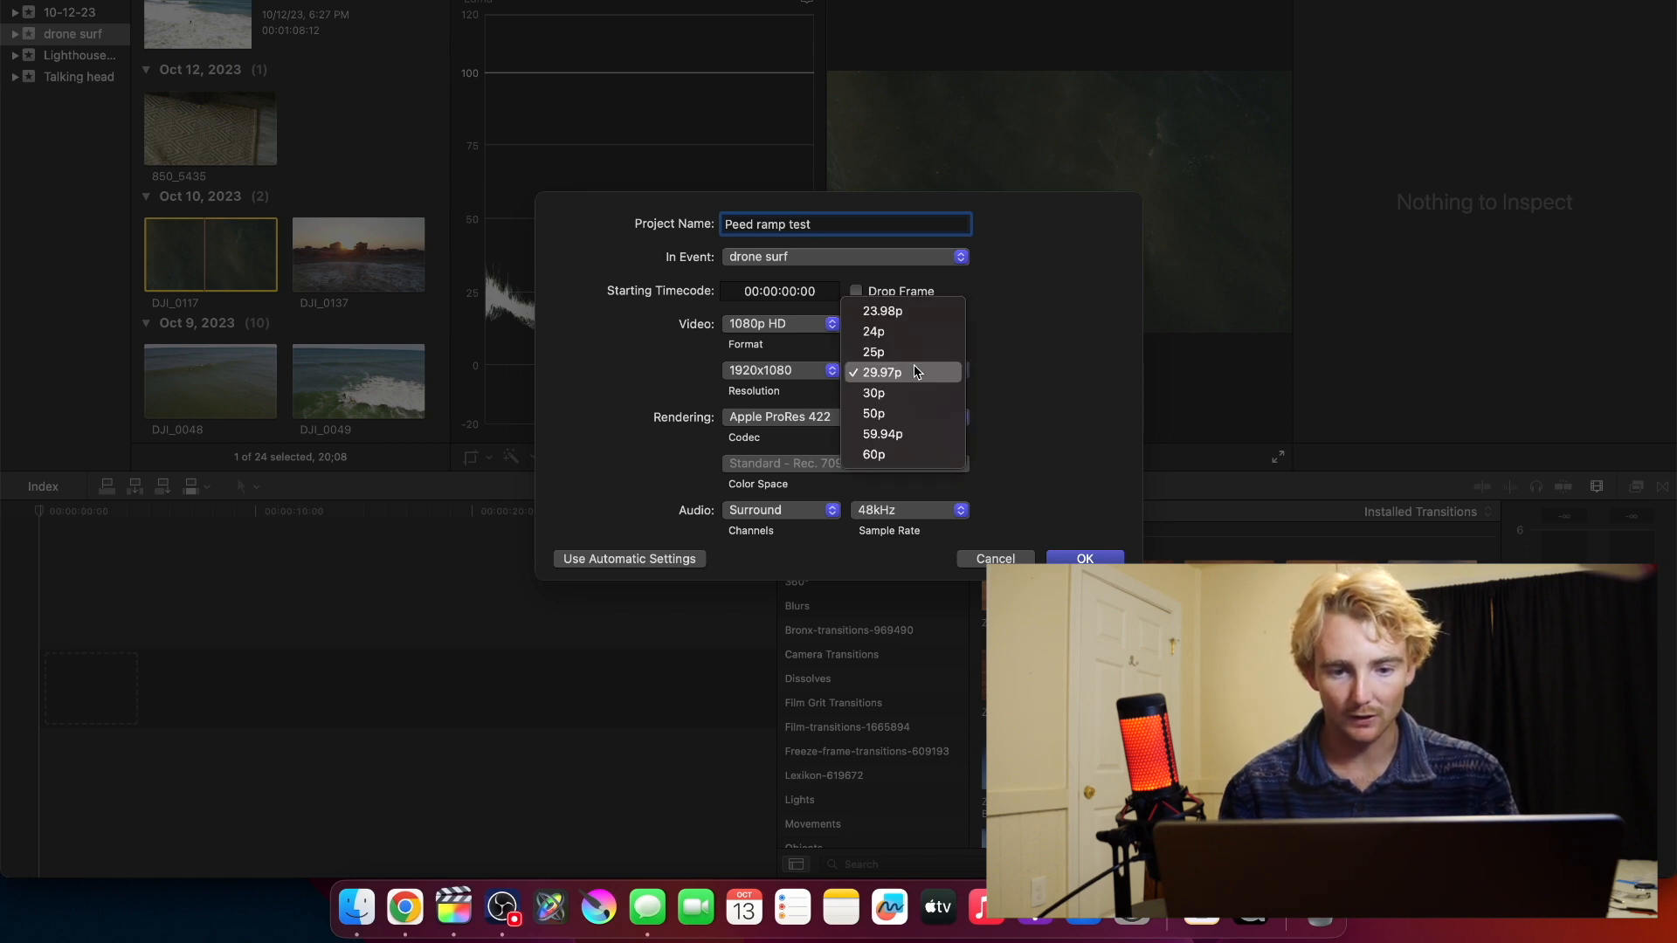
{"action": "mouse_move", "coordinate": [893, 377]}
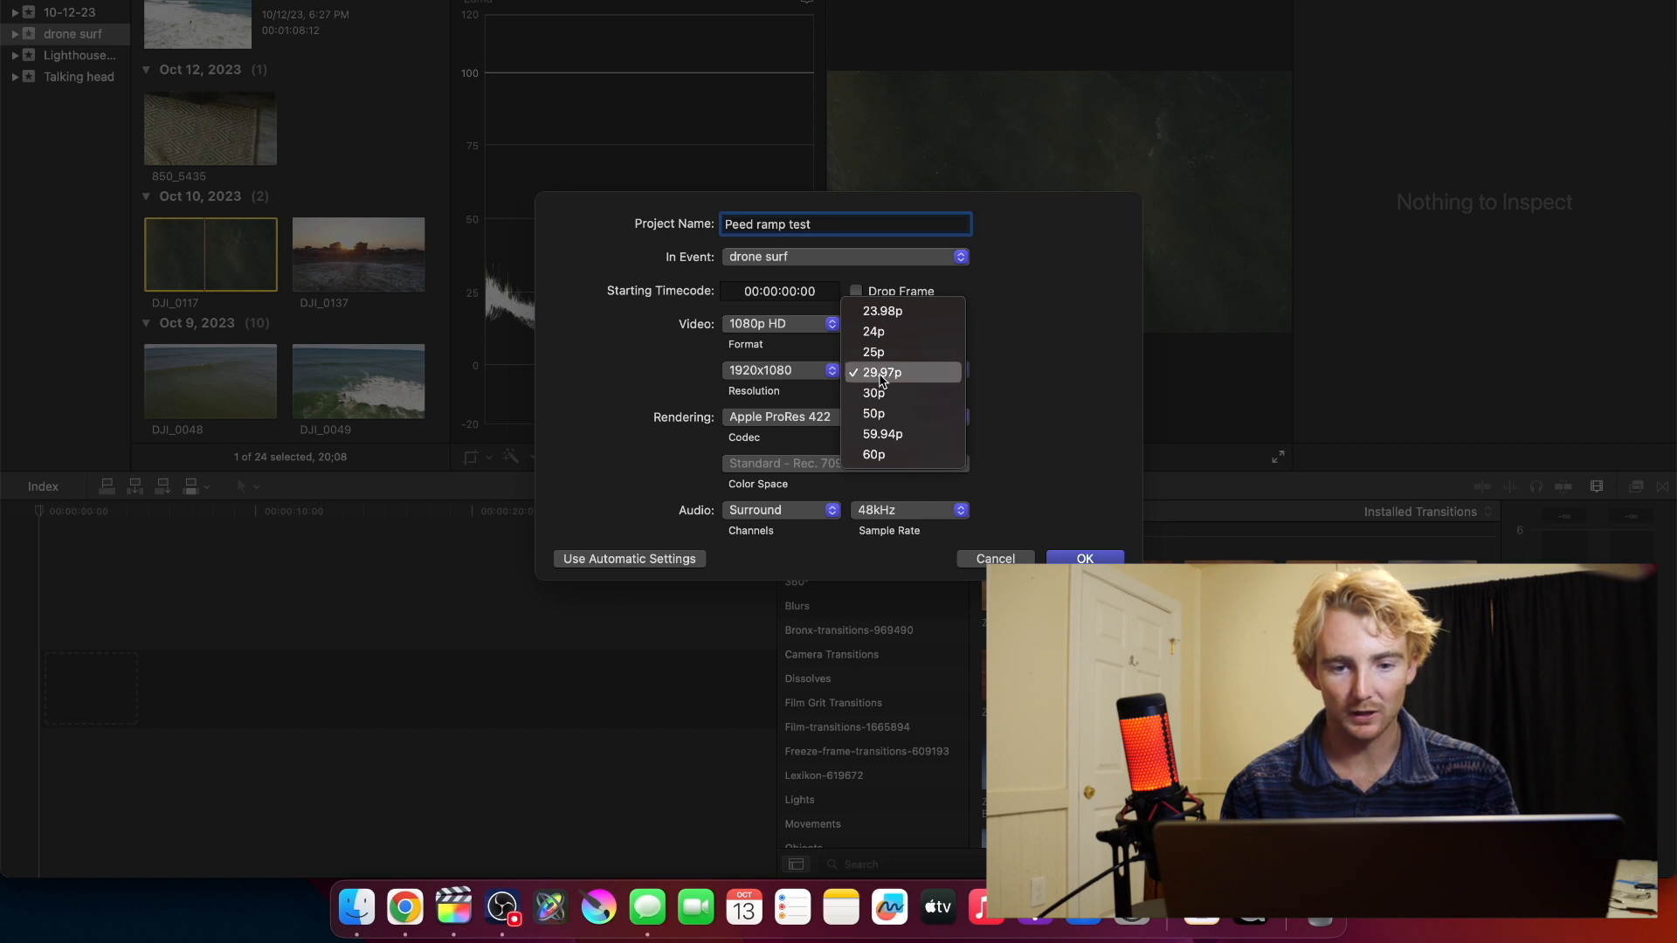
{"action": "left_click", "coordinate": [881, 372]}
{"action": "type", "text": "Sp"}
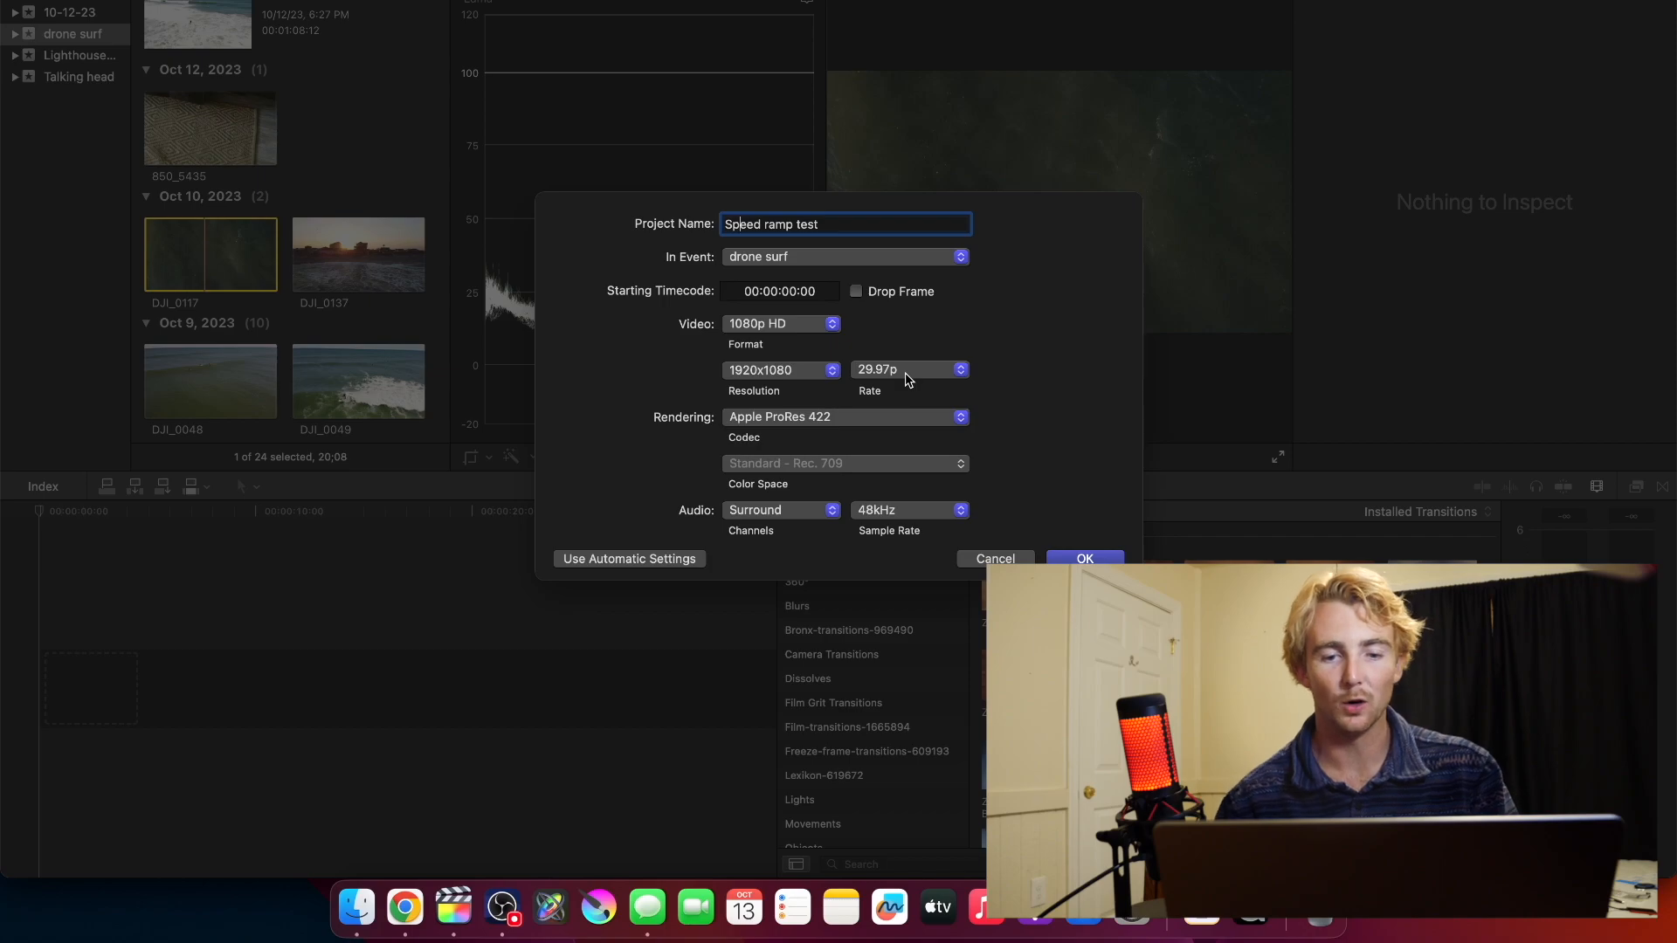
{"action": "left_click", "coordinate": [1085, 559]}
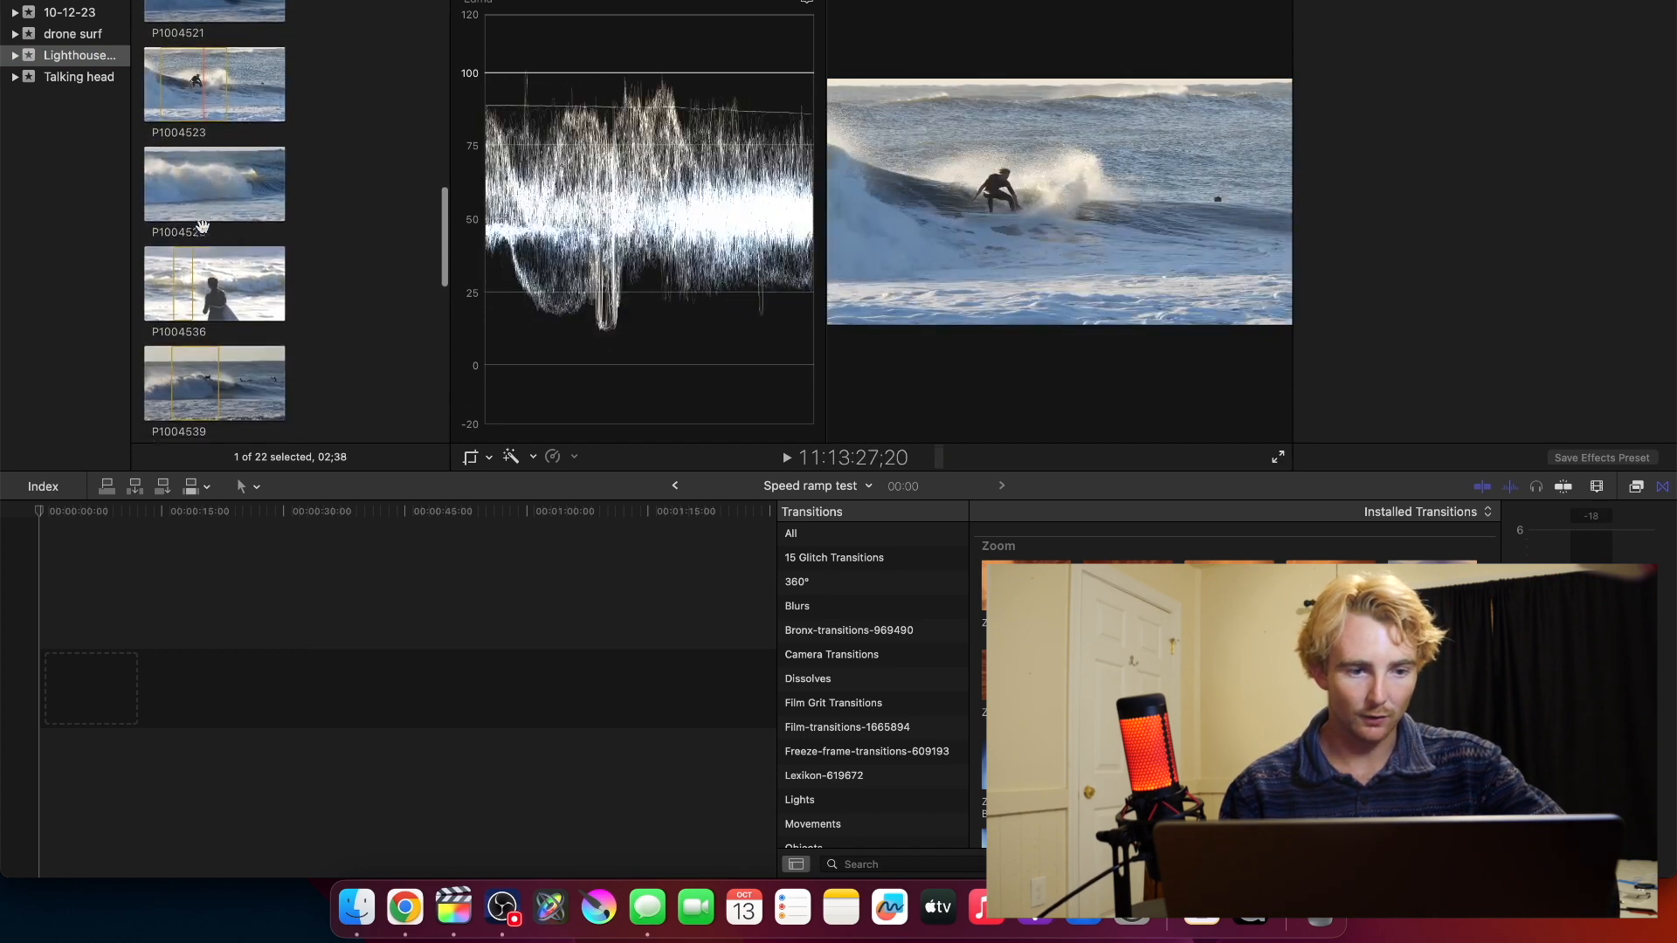
Scroll the browser to reach the surfer clip P1004545 for appending.
{"action": "scroll", "scroll_direction": "down", "scroll_amount": 3}
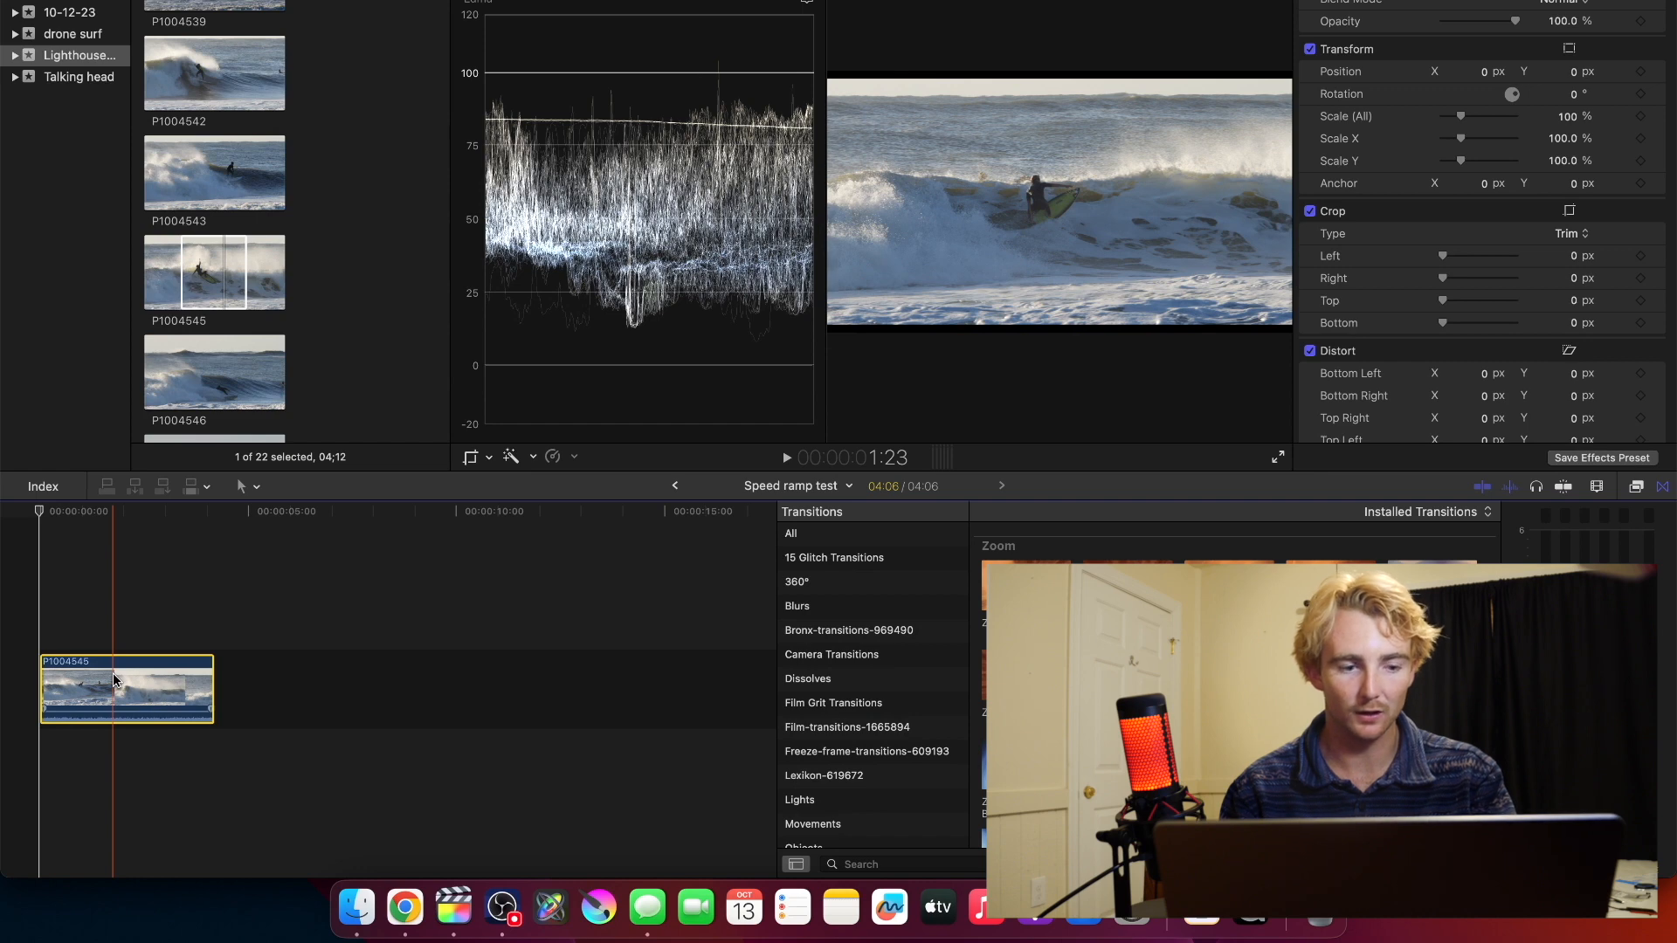
{"action": "left_click", "coordinate": [245, 486]}
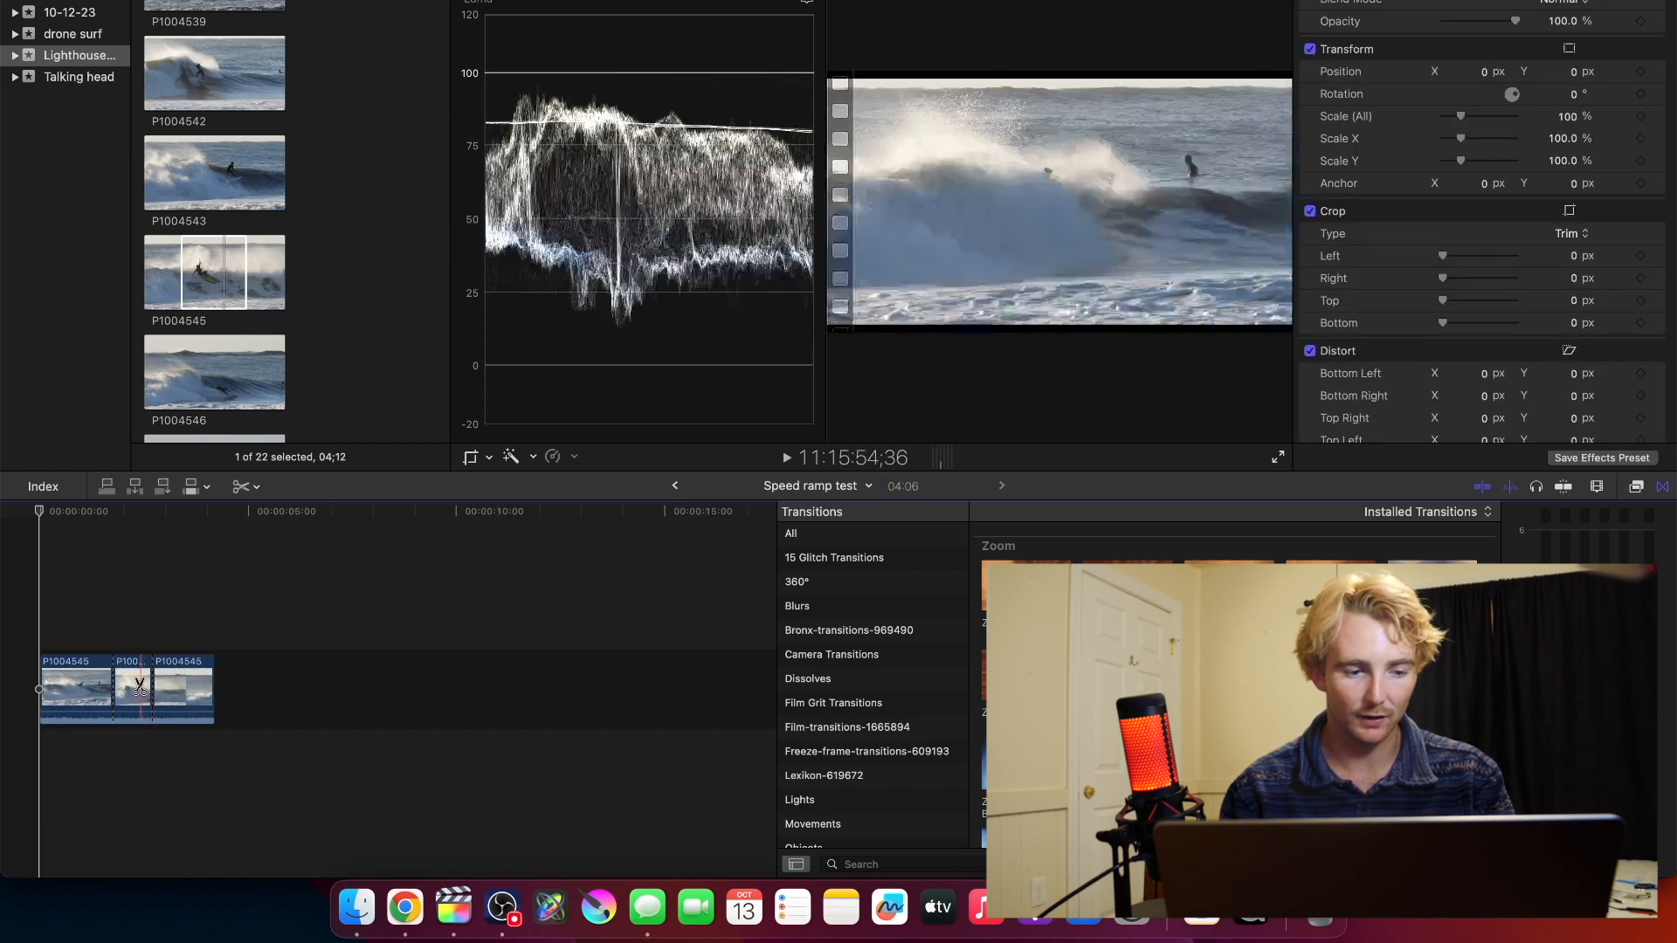
{"action": "left_click", "coordinate": [553, 457]}
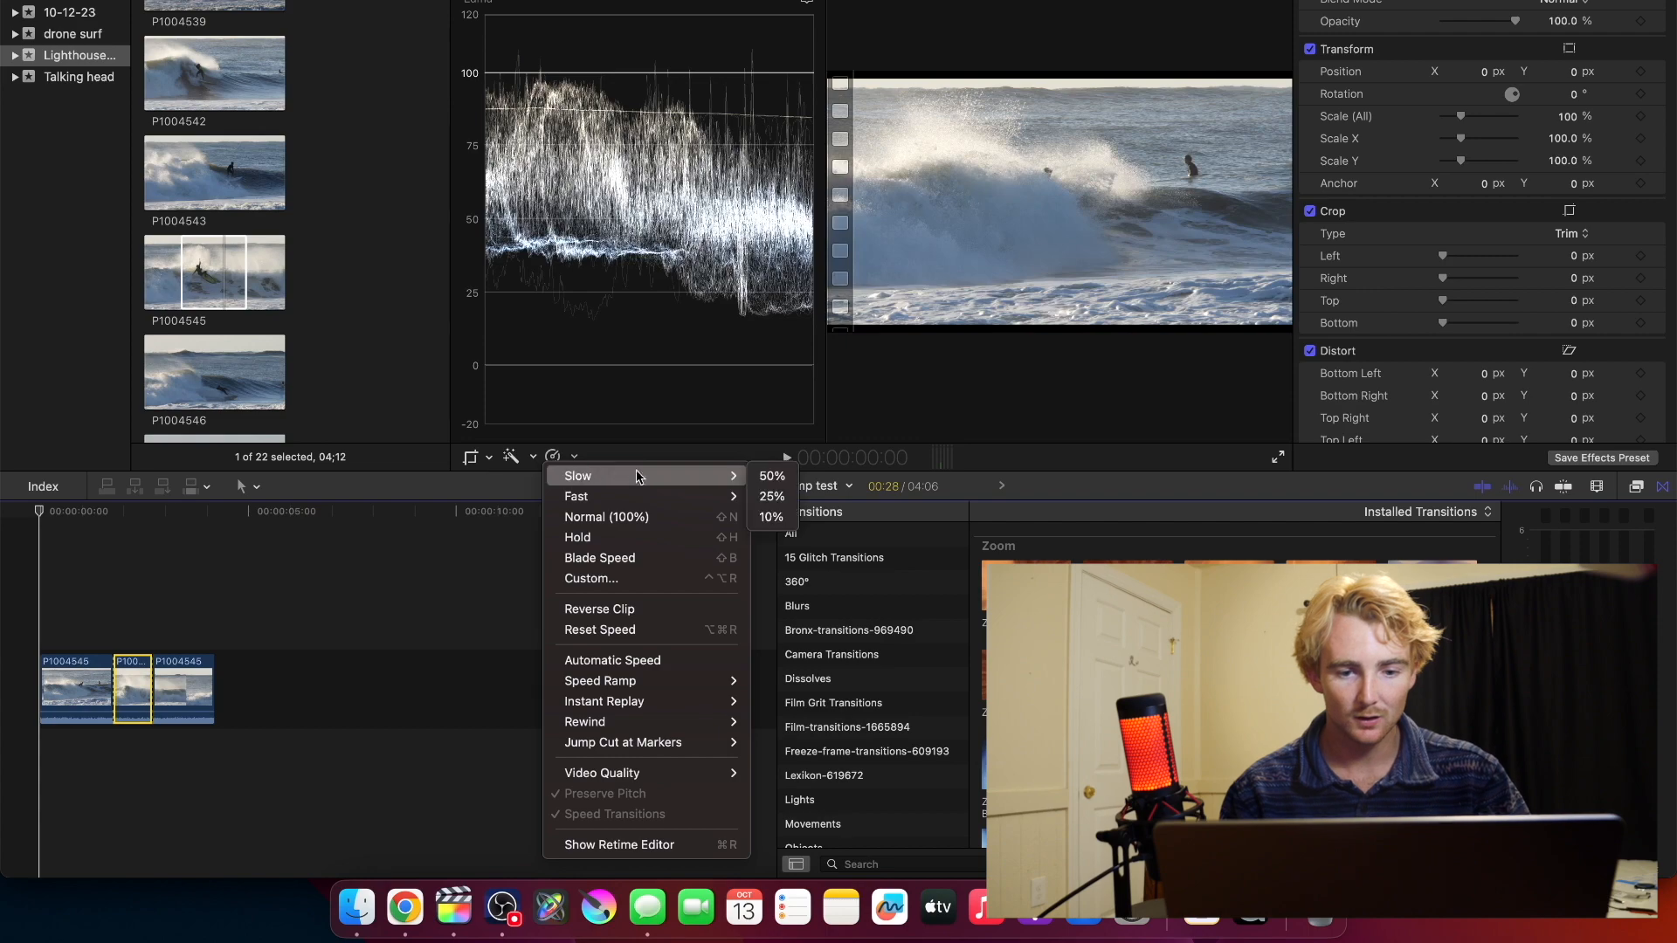
{"action": "left_click", "coordinate": [770, 475]}
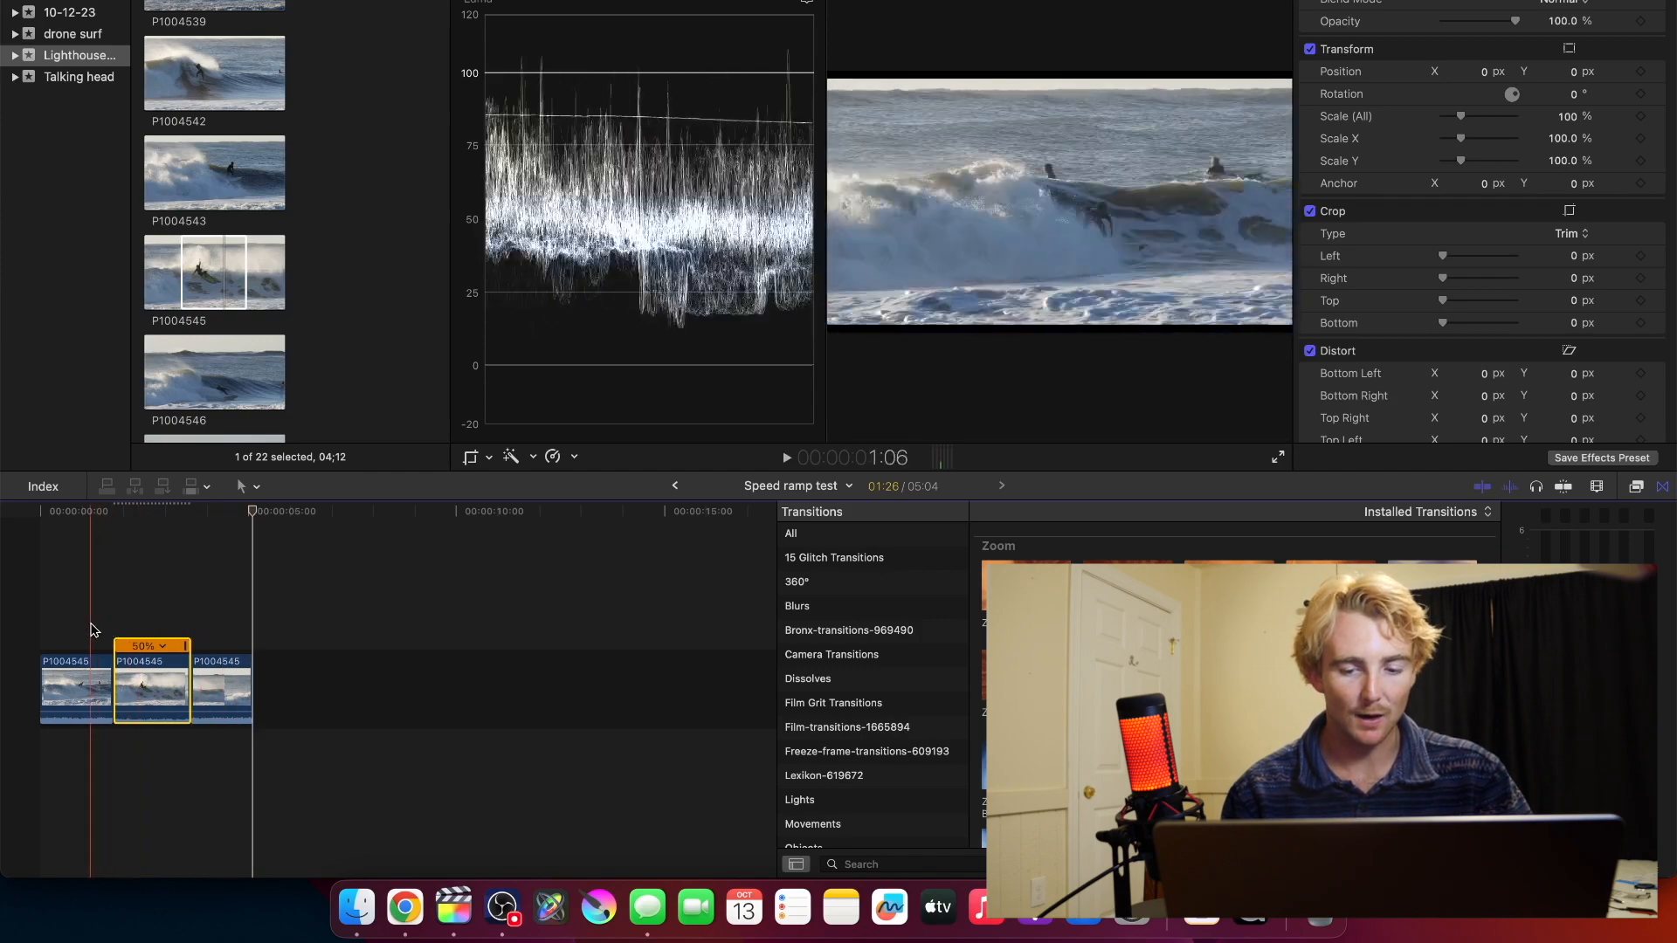
{"action": "key", "text": "space"}
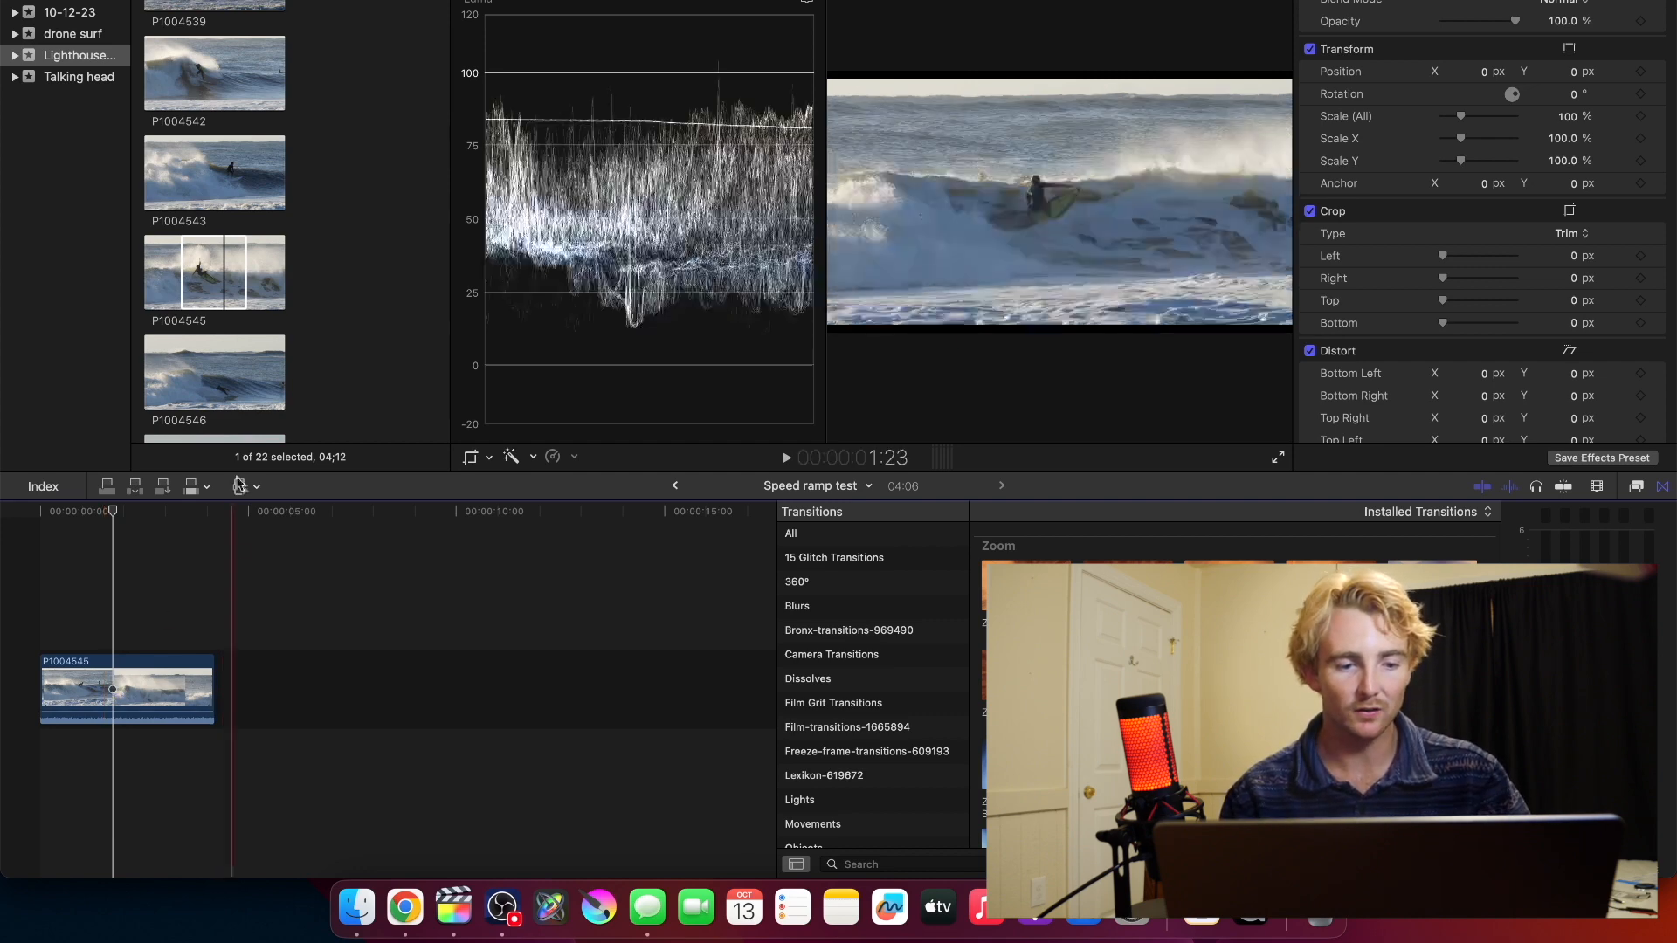
Mark the clip's middle with the Range Selection tool and slow that range to 50%.
{"action": "left_click", "coordinate": [241, 486]}
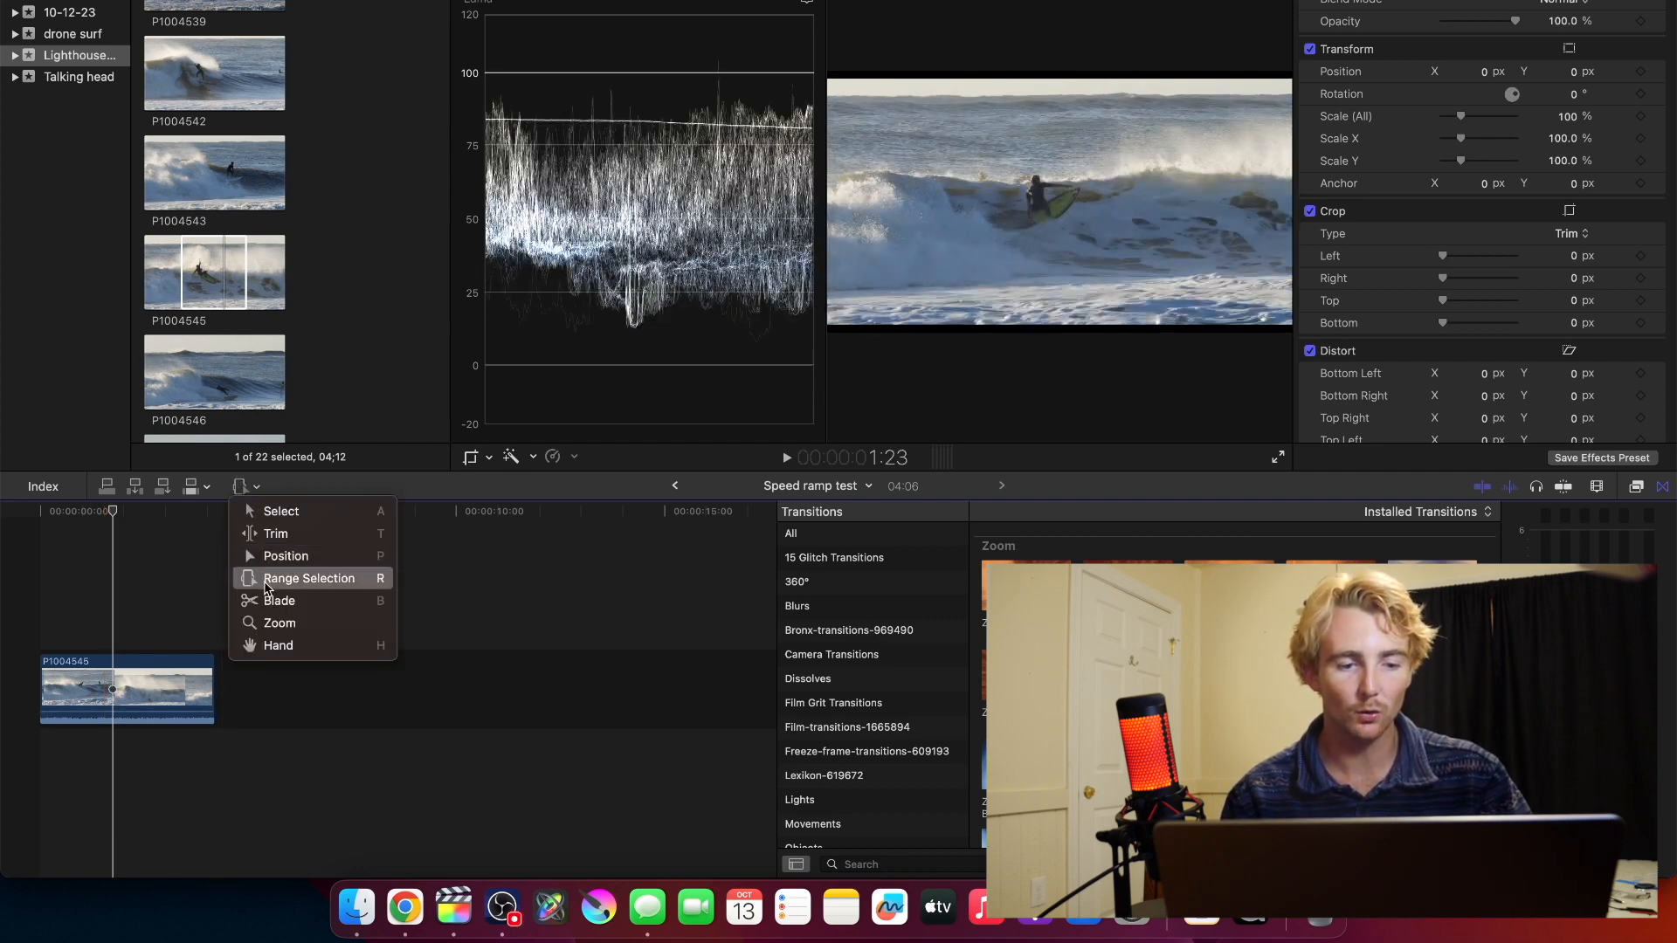
{"action": "mouse_move", "coordinate": [282, 510]}
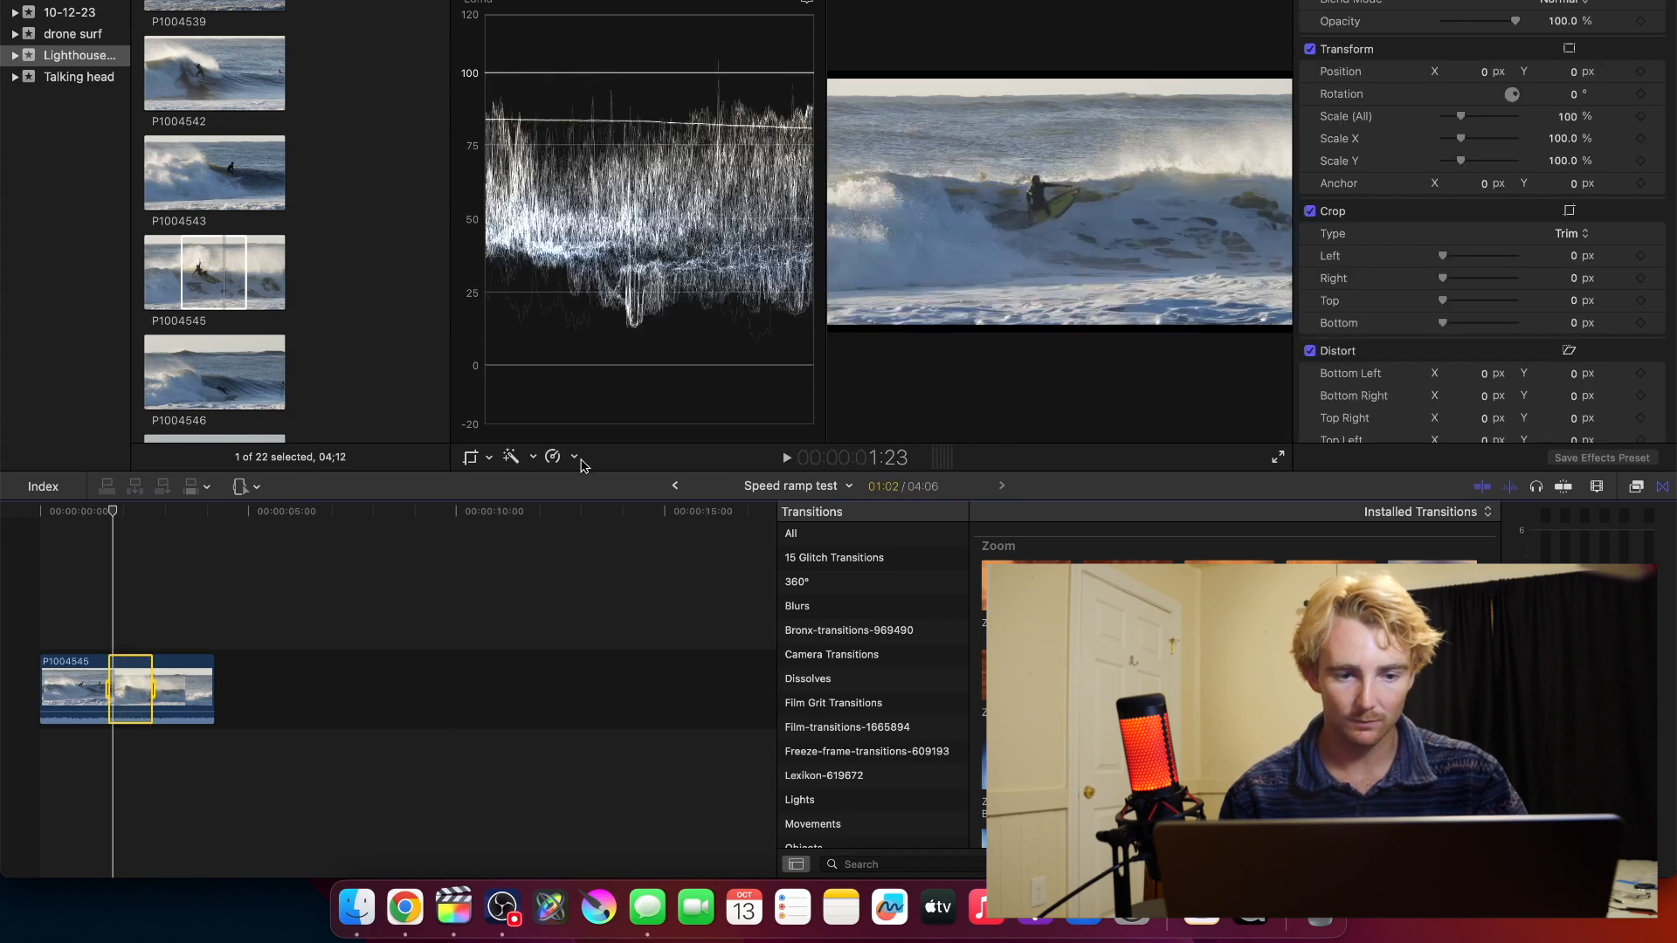
{"action": "left_click", "coordinate": [552, 458]}
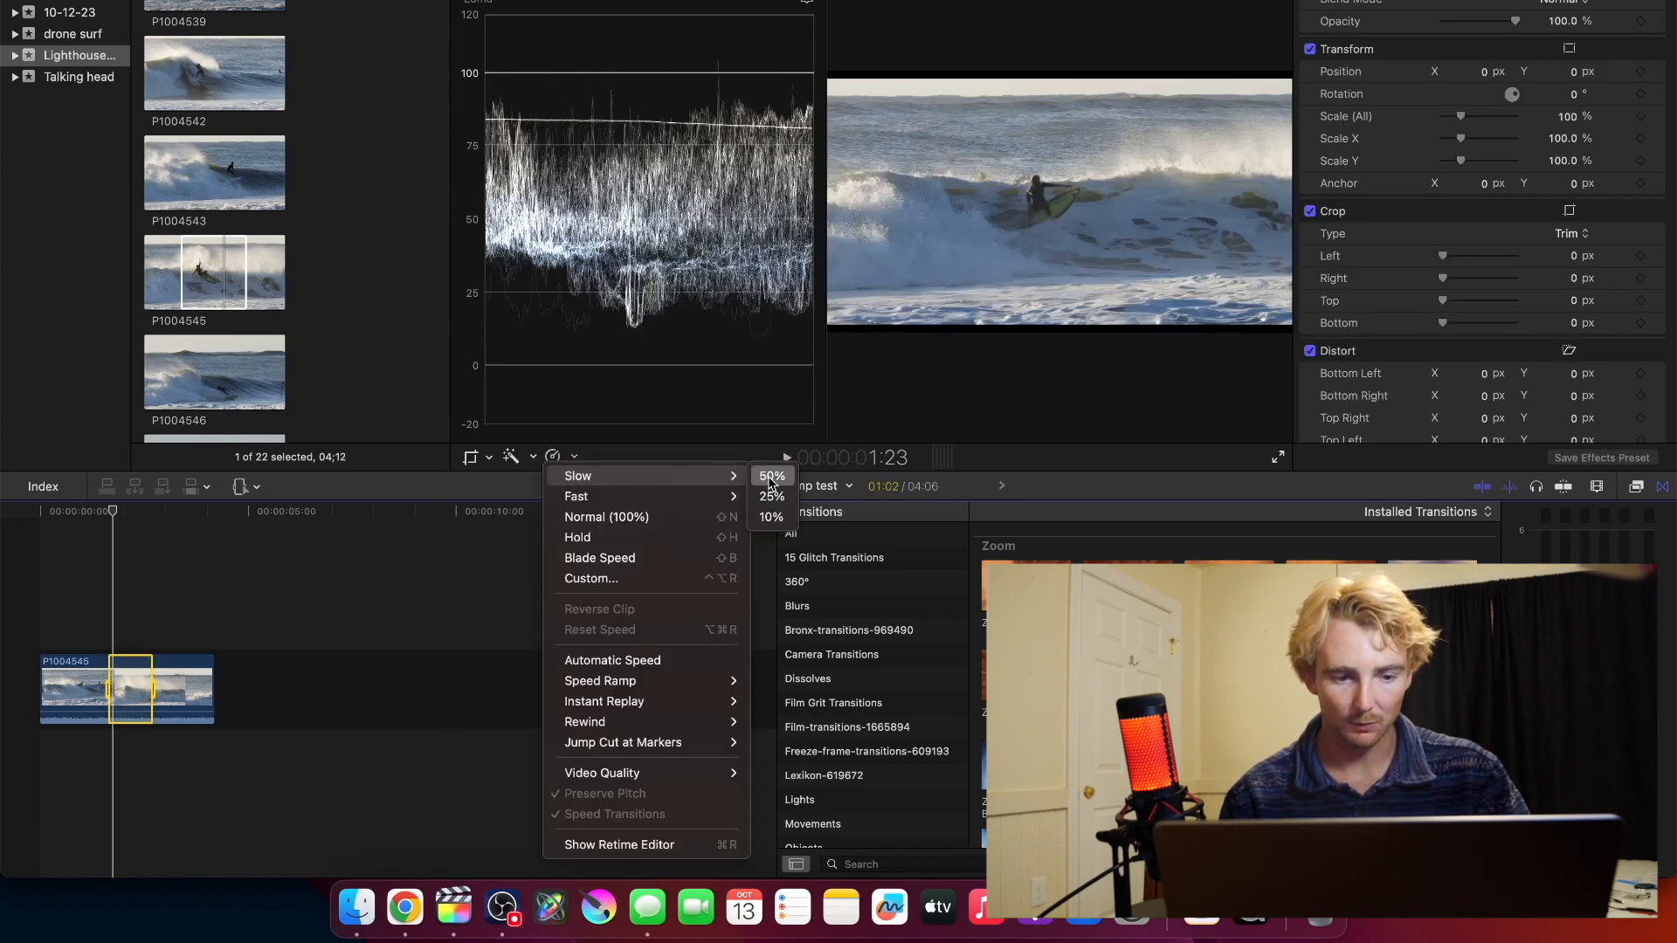
{"action": "left_click", "coordinate": [772, 476]}
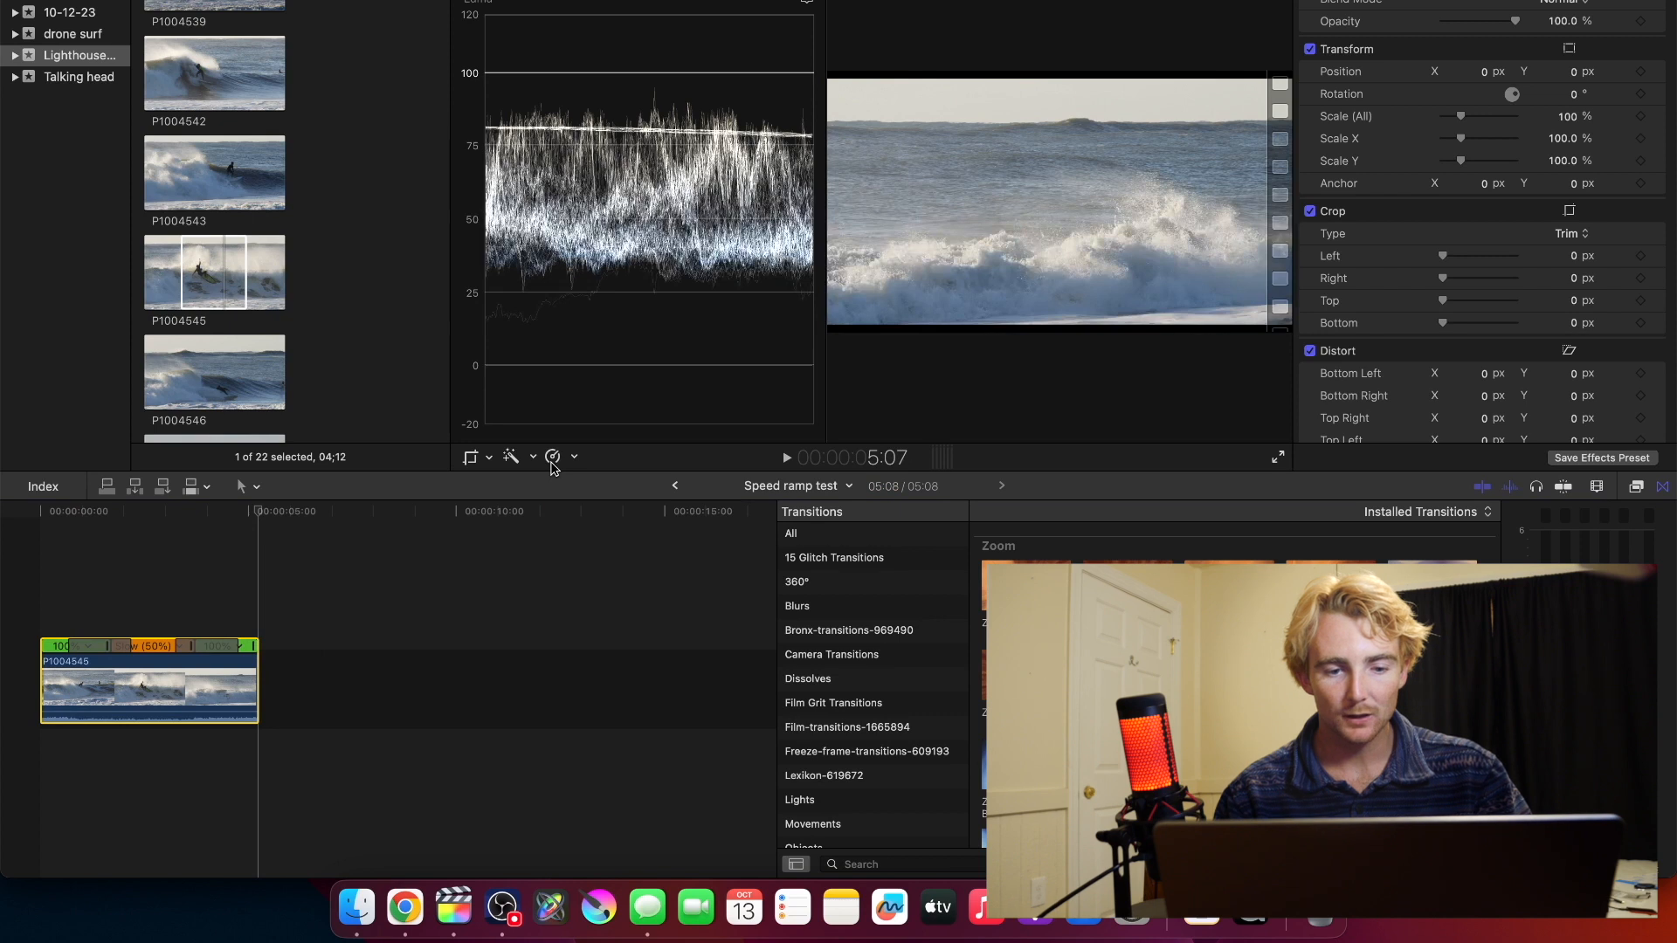
{"action": "left_click", "coordinate": [552, 458]}
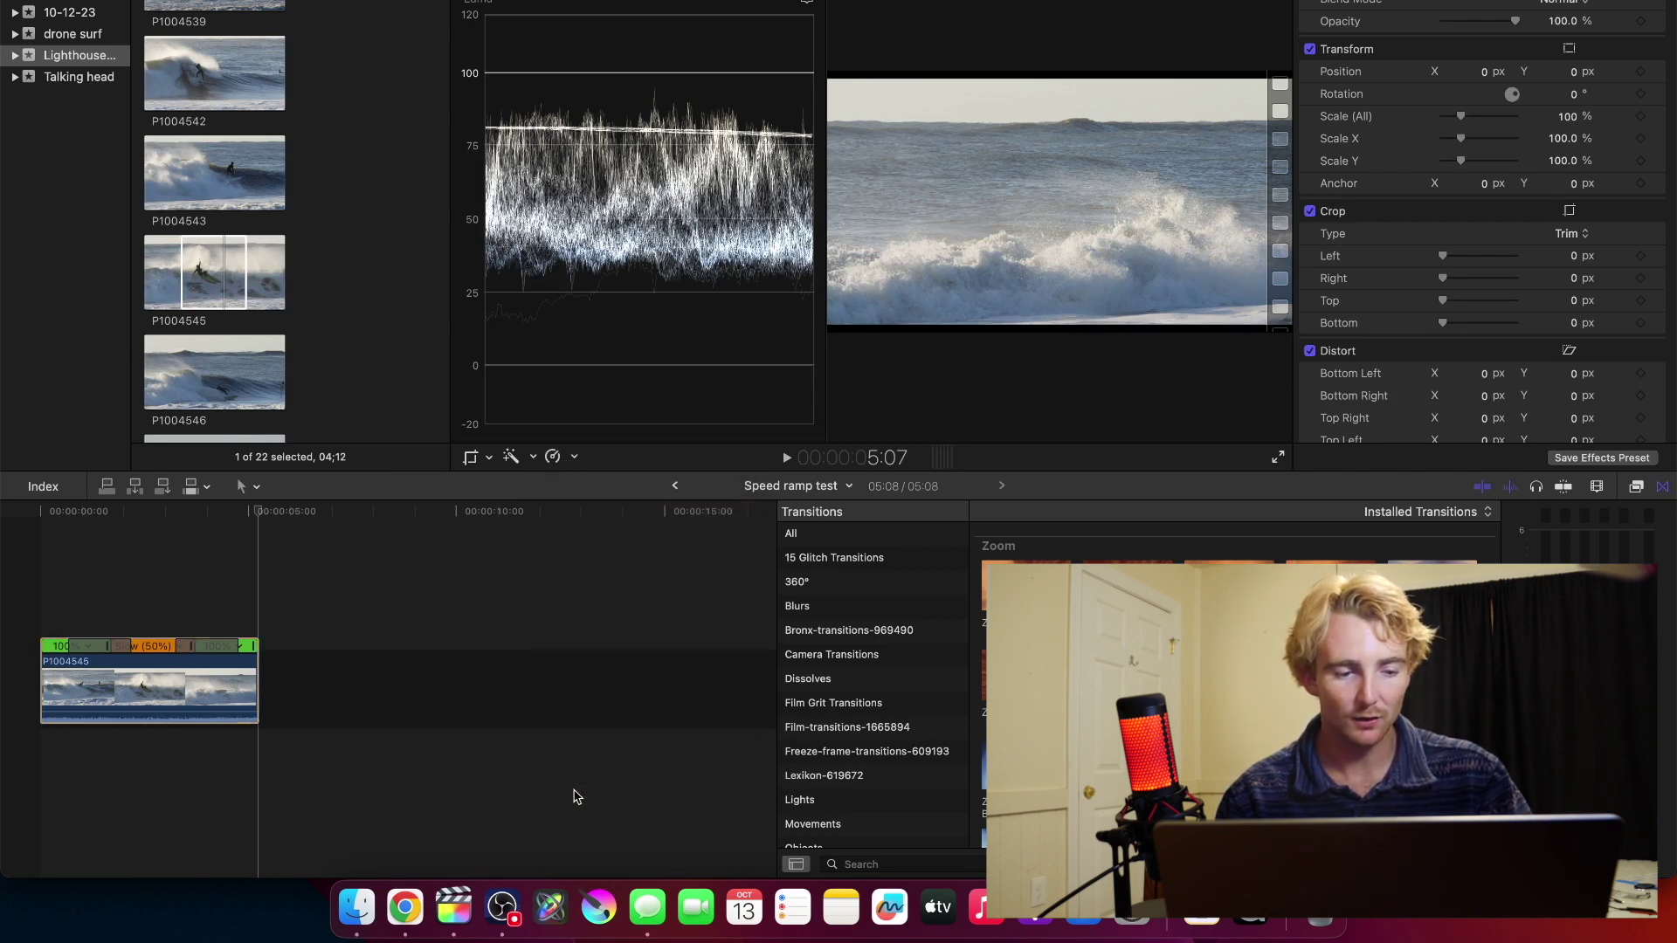
{"action": "left_click", "coordinate": [128, 721]}
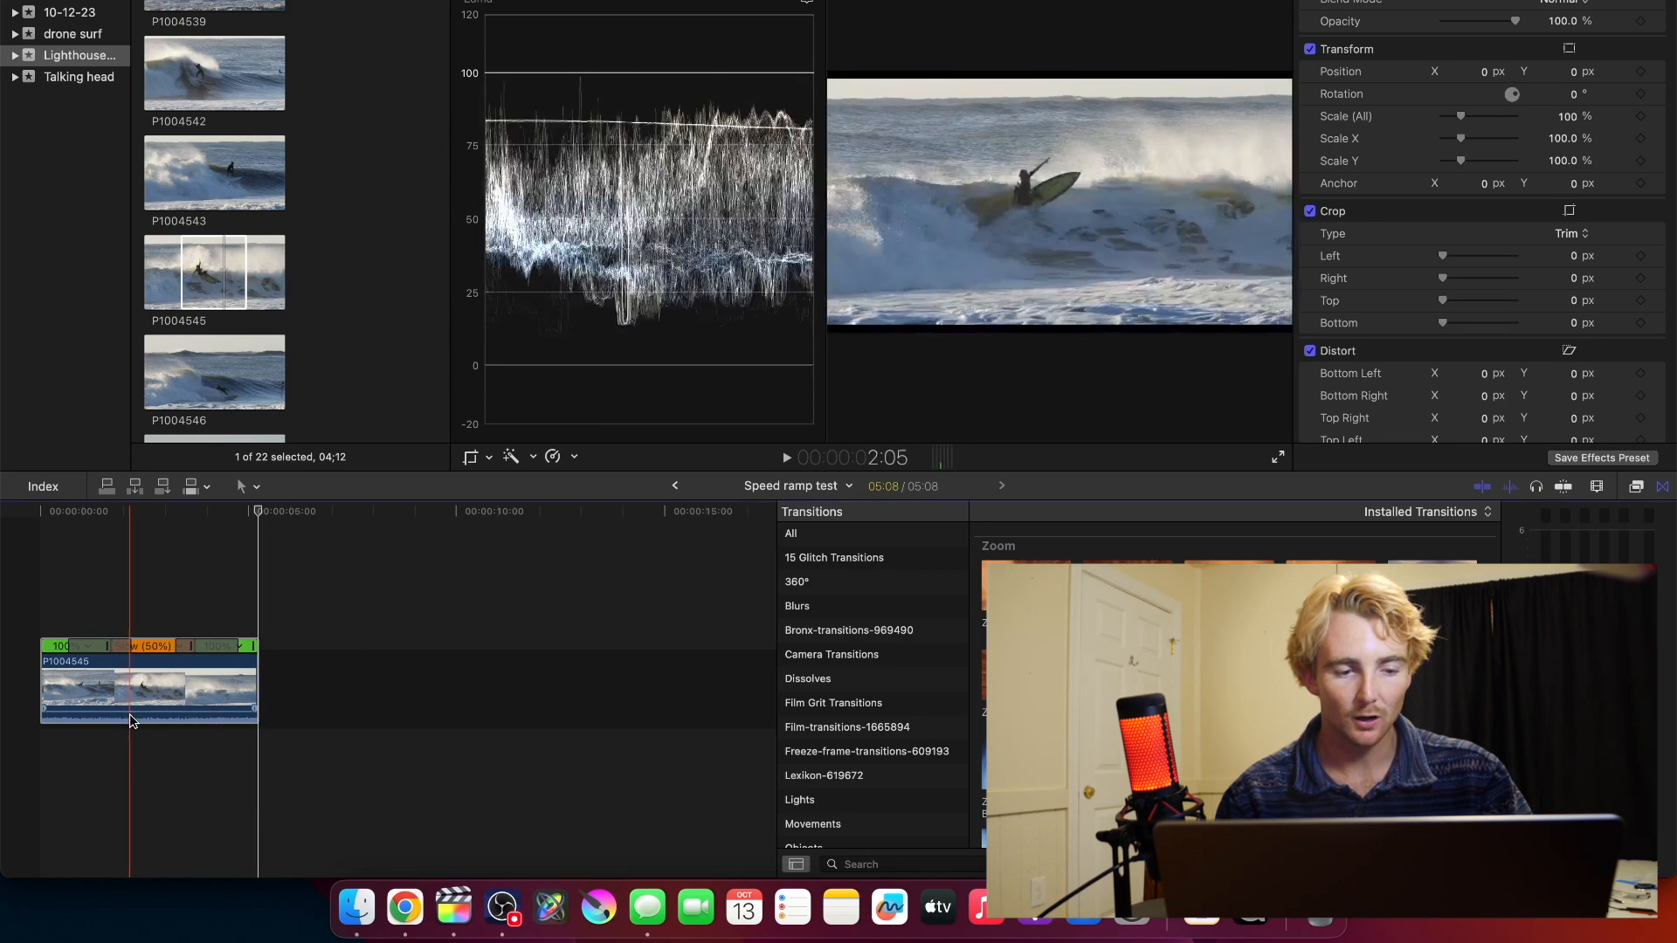
{"action": "left_click", "coordinate": [552, 456]}
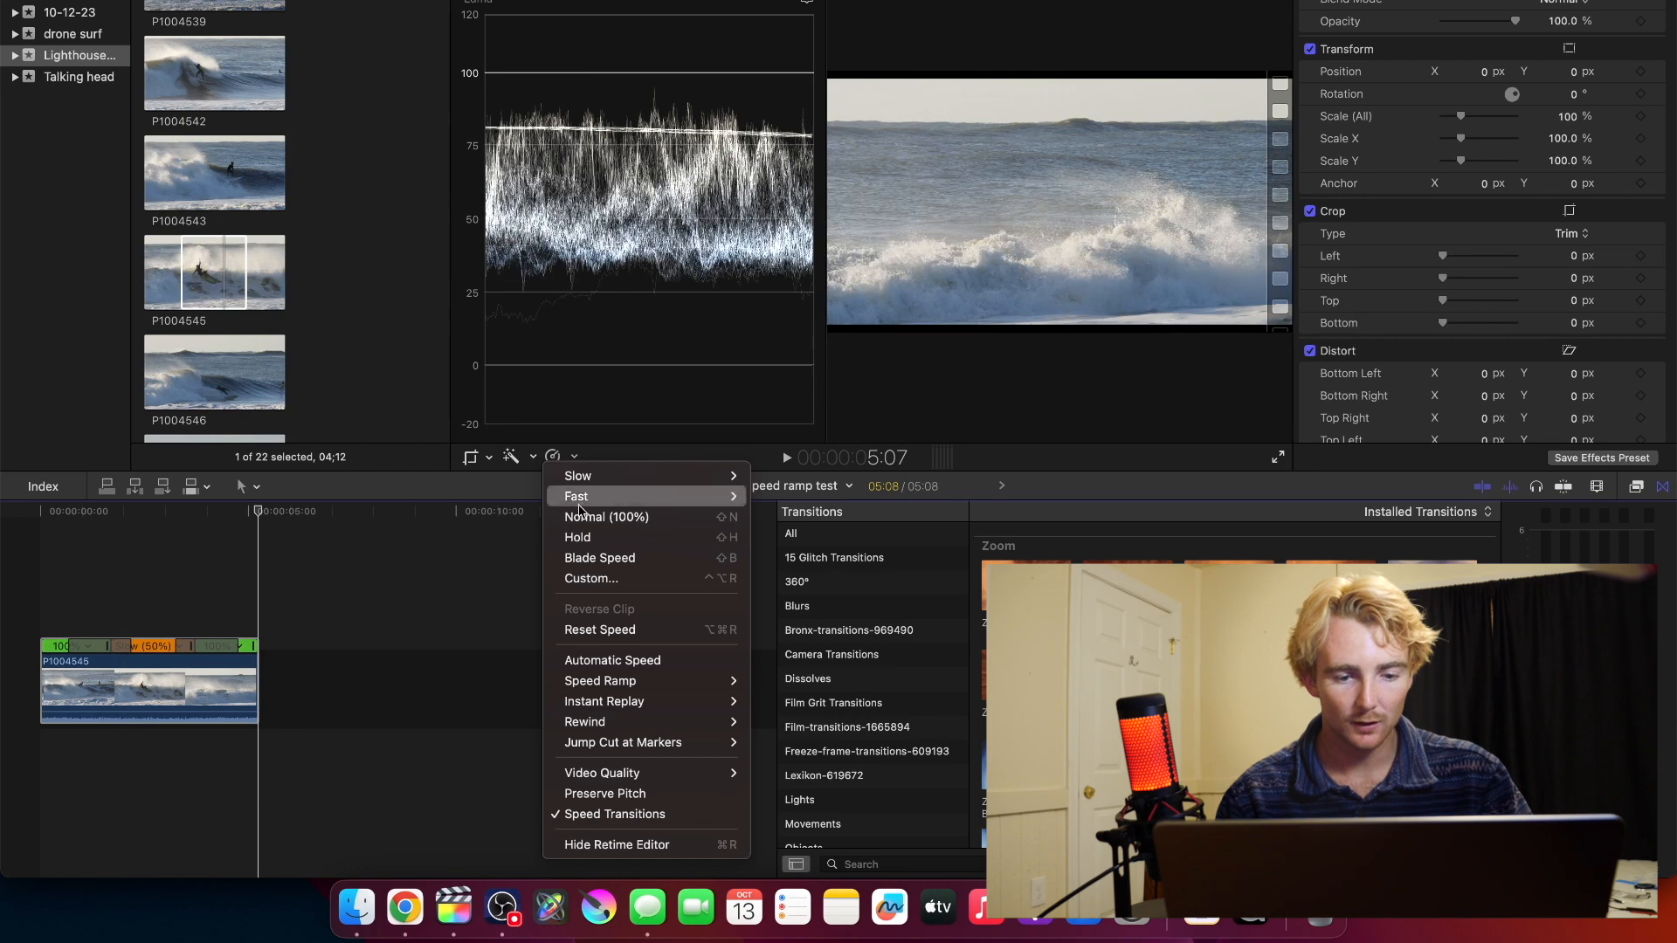
{"action": "mouse_move", "coordinate": [579, 796]}
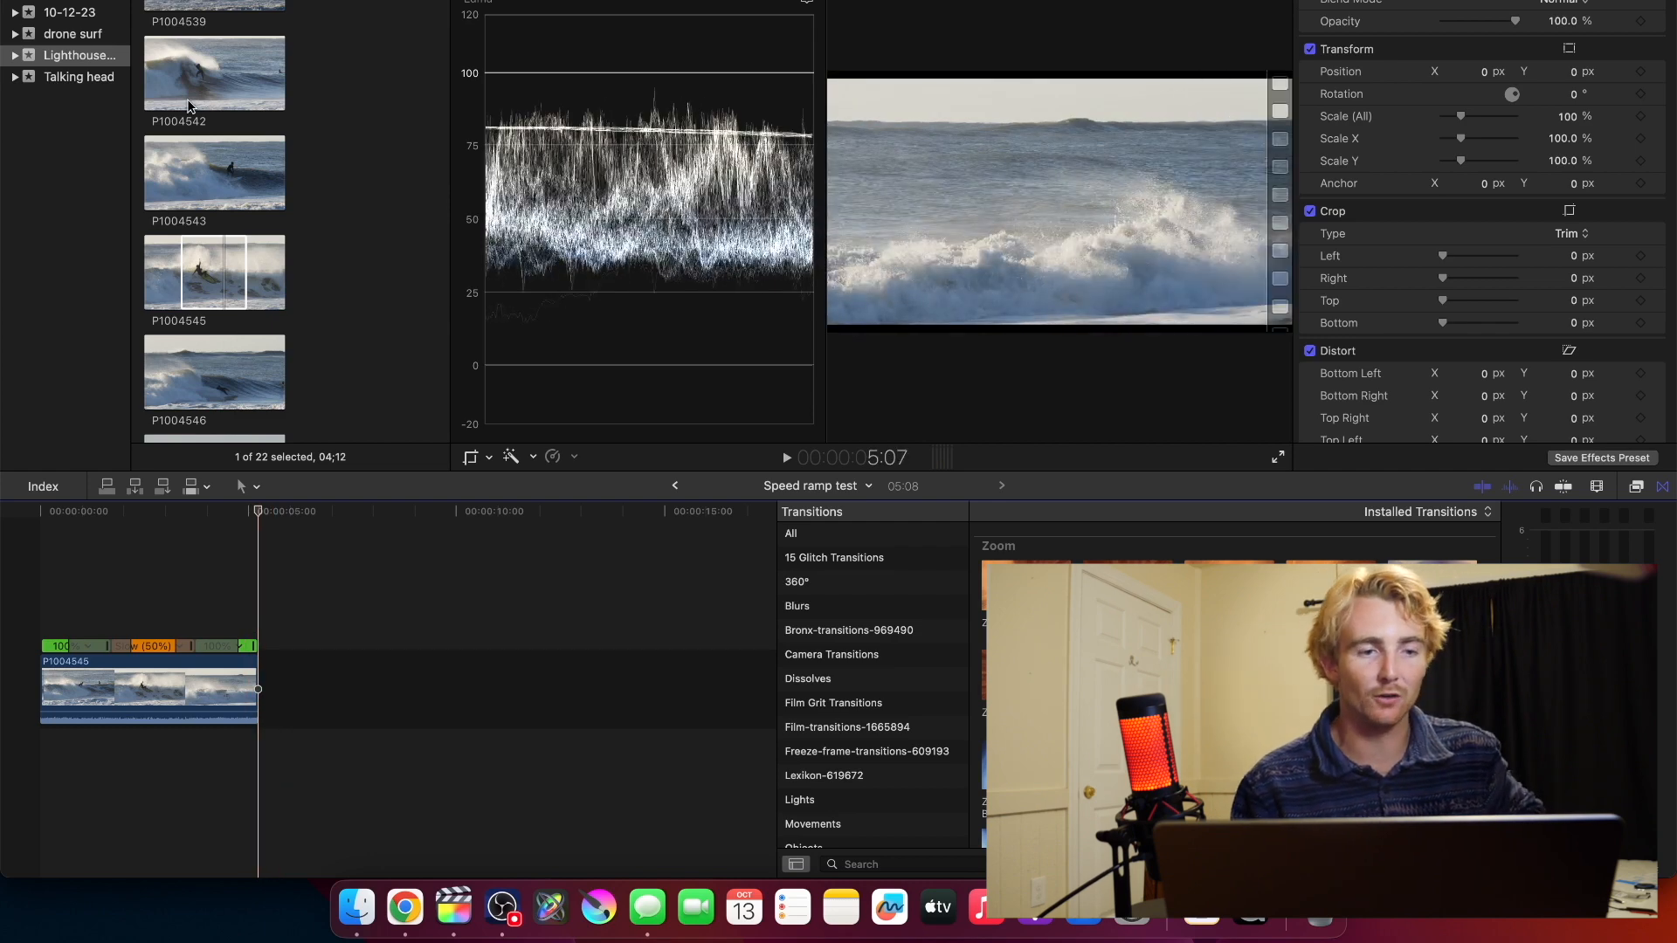
{"action": "left_click", "coordinate": [74, 34]}
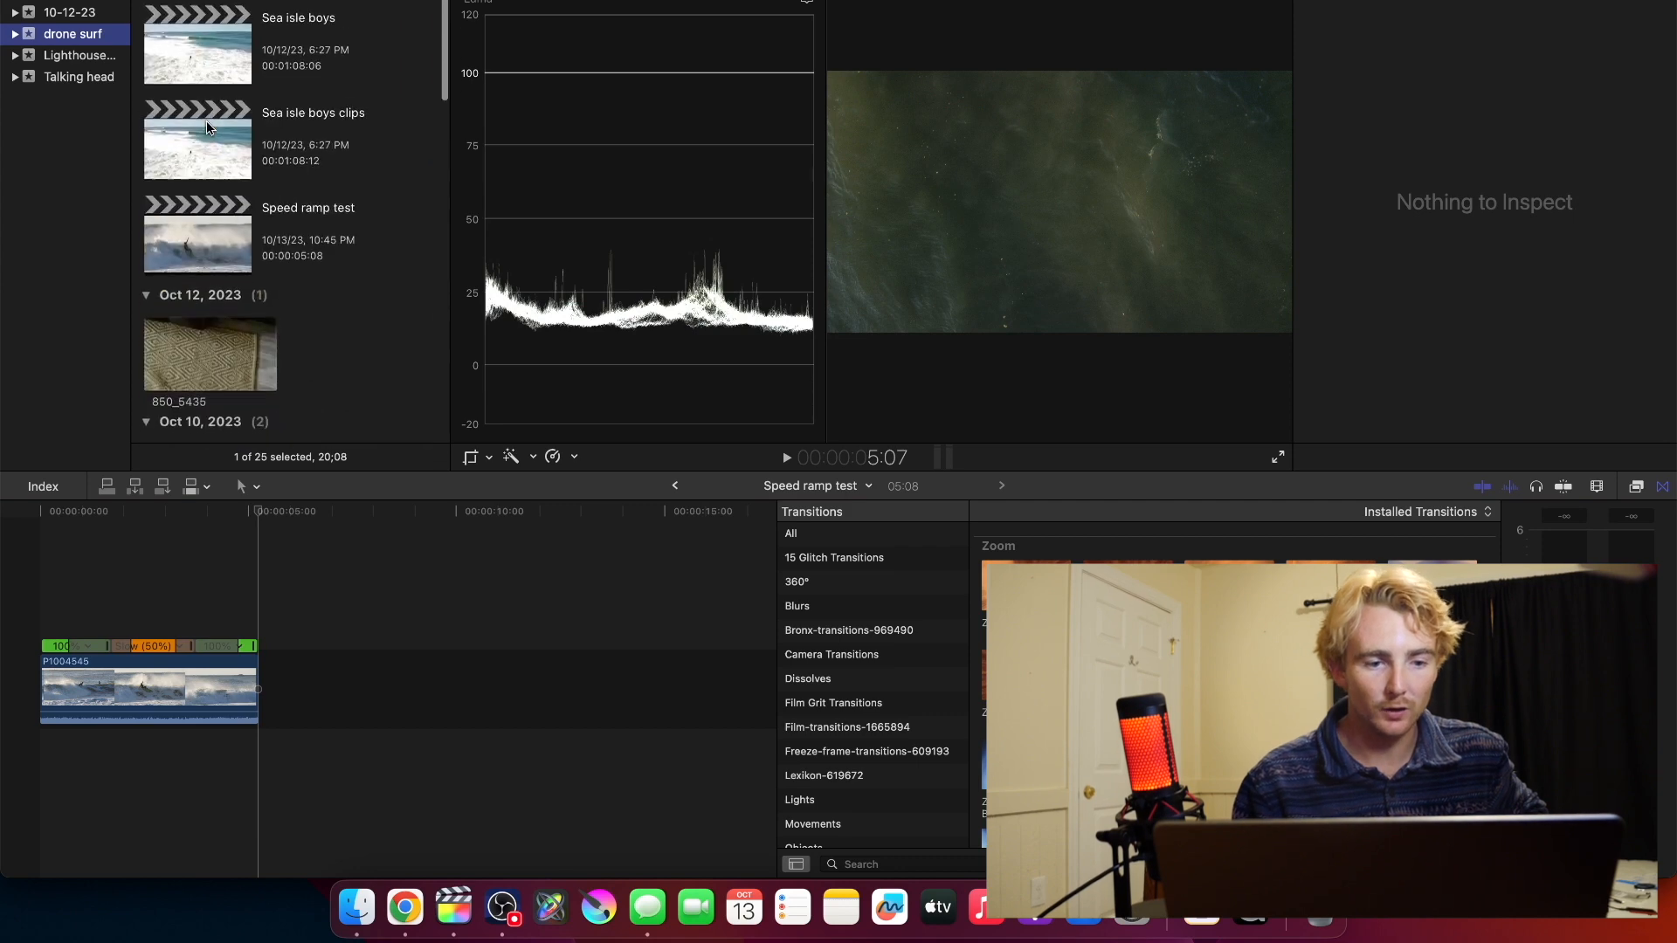
Scroll the browser down to the Oct 10, 2023 drone clips including DJI_0117.
{"action": "scroll", "scroll_direction": "down", "scroll_amount": 3}
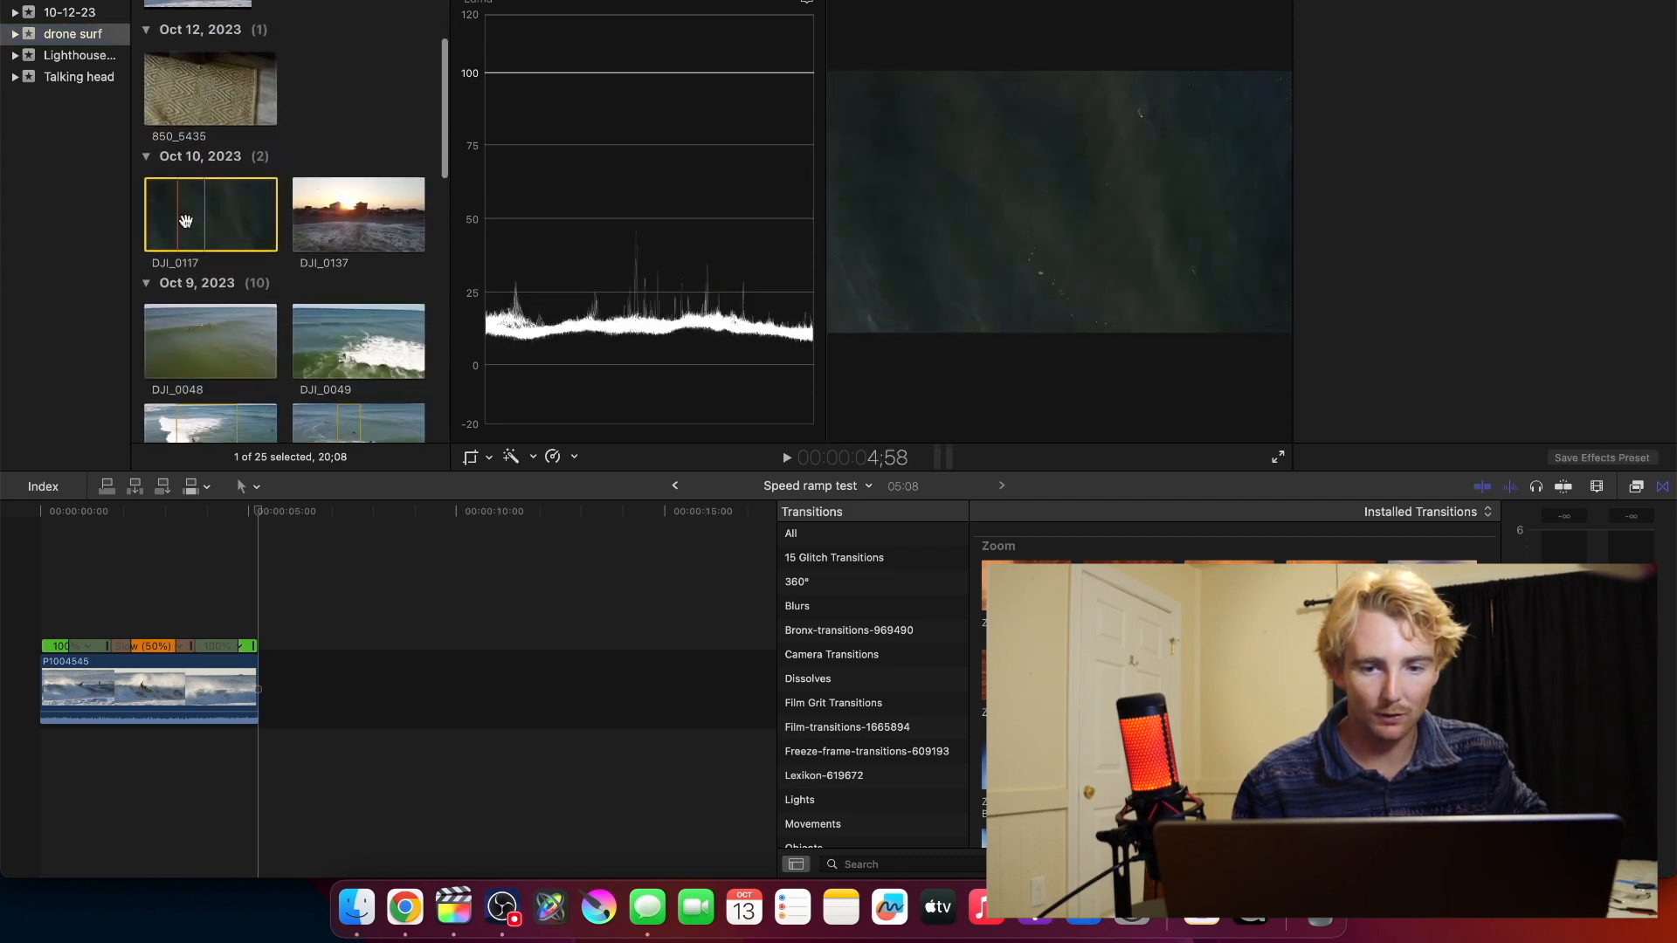
{"action": "mouse_move", "coordinate": [269, 234]}
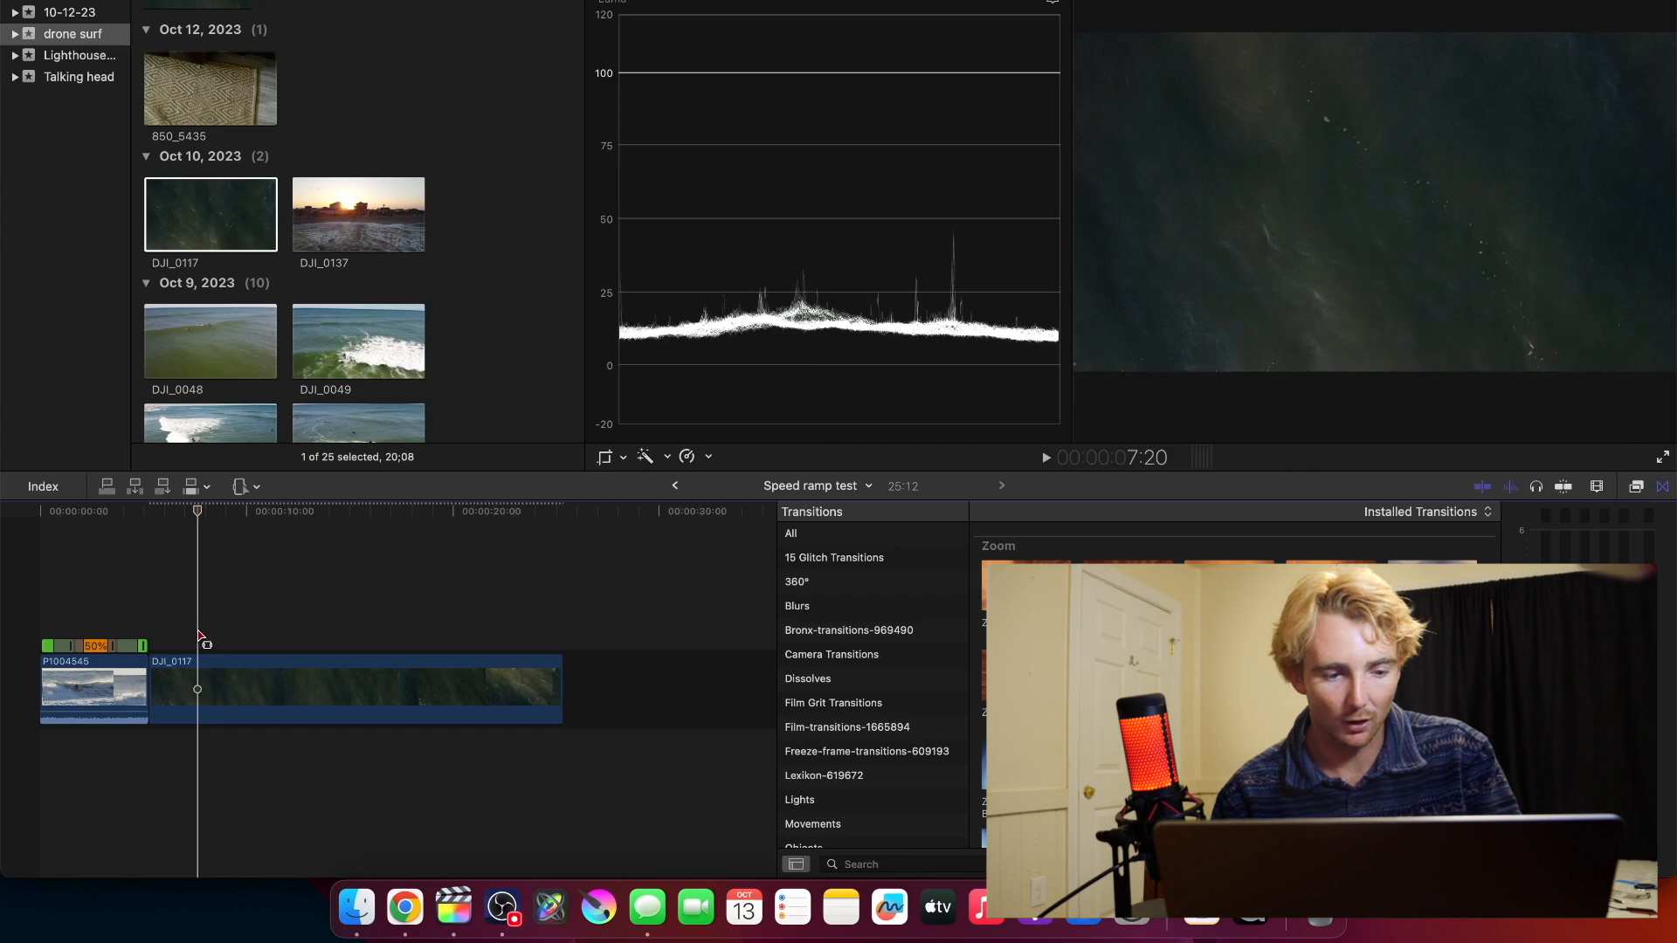
Drag a range selection across most of the DJI_0117 drone clip.
{"action": "left_click_drag", "start_coordinate": [197, 690], "coordinate": [308, 690]}
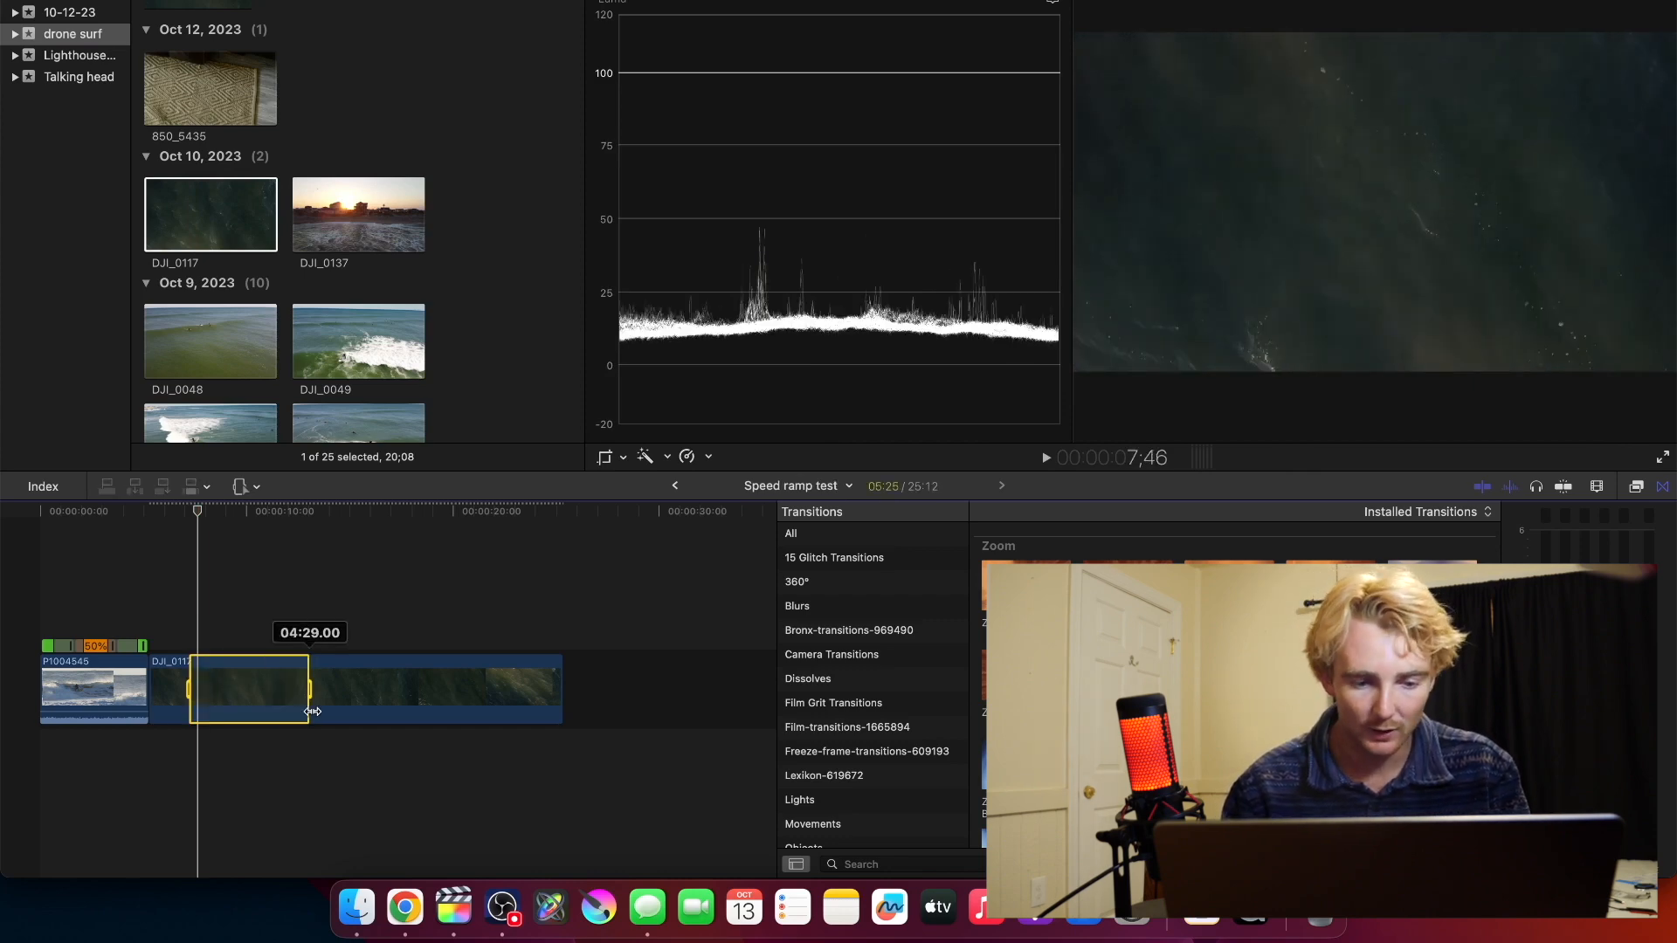
{"action": "left_click_drag", "start_coordinate": [304, 702], "coordinate": [514, 702]}
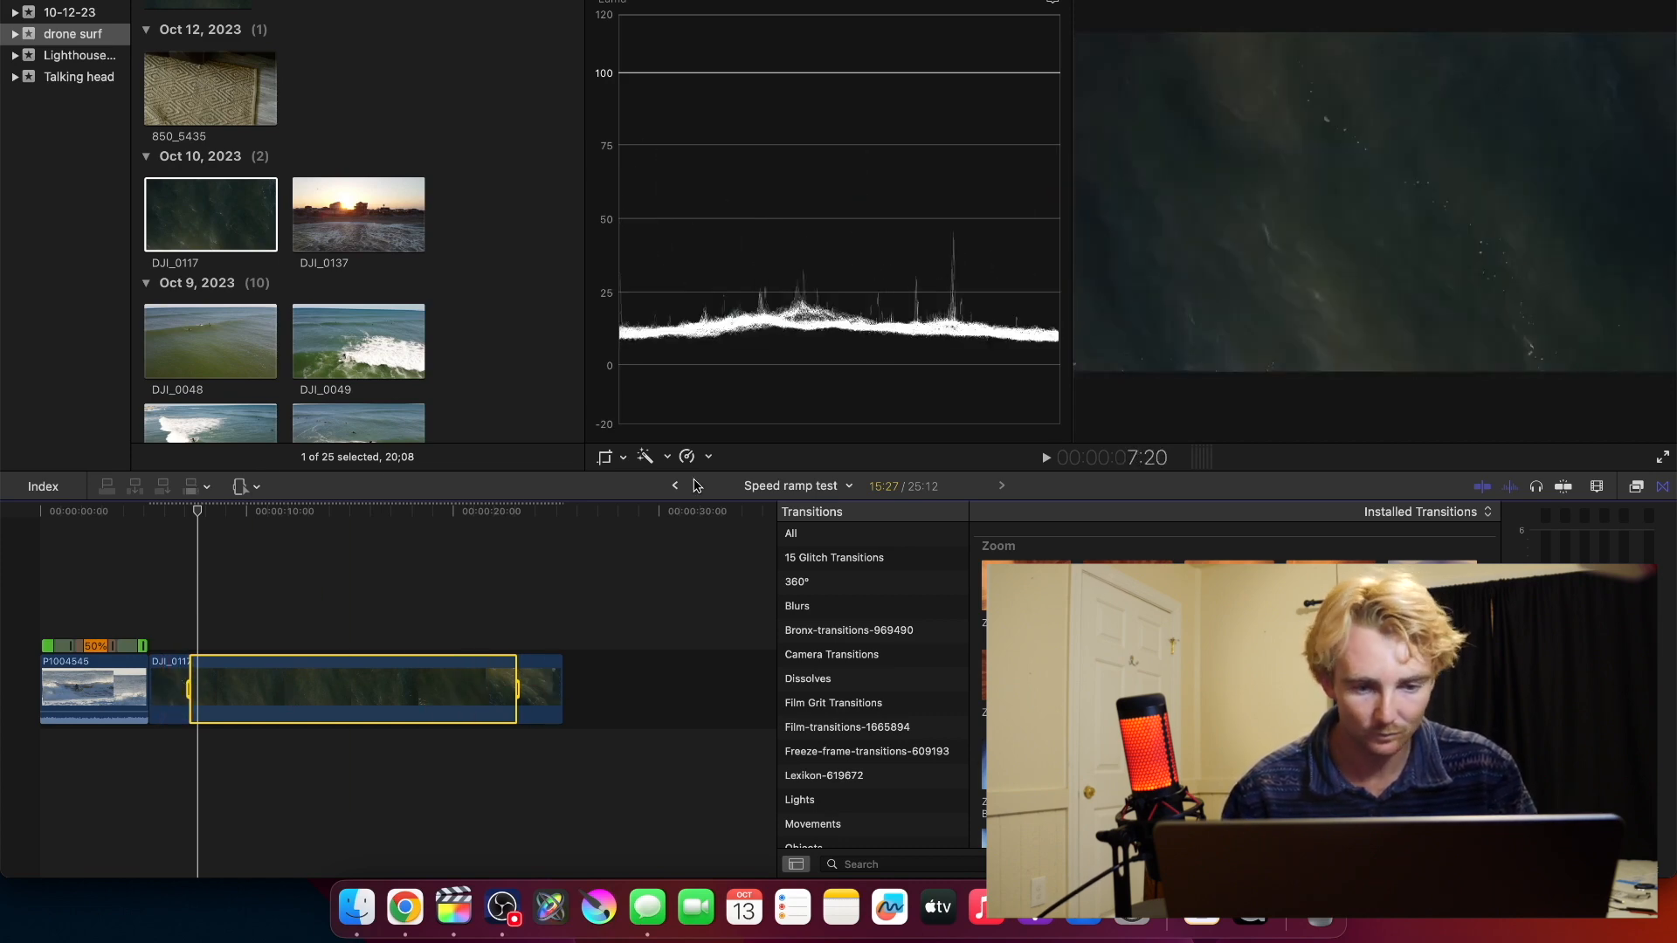
Choose Custom speed from the Retime pop-up and enter a 1200% rate.
{"action": "left_click", "coordinate": [689, 458]}
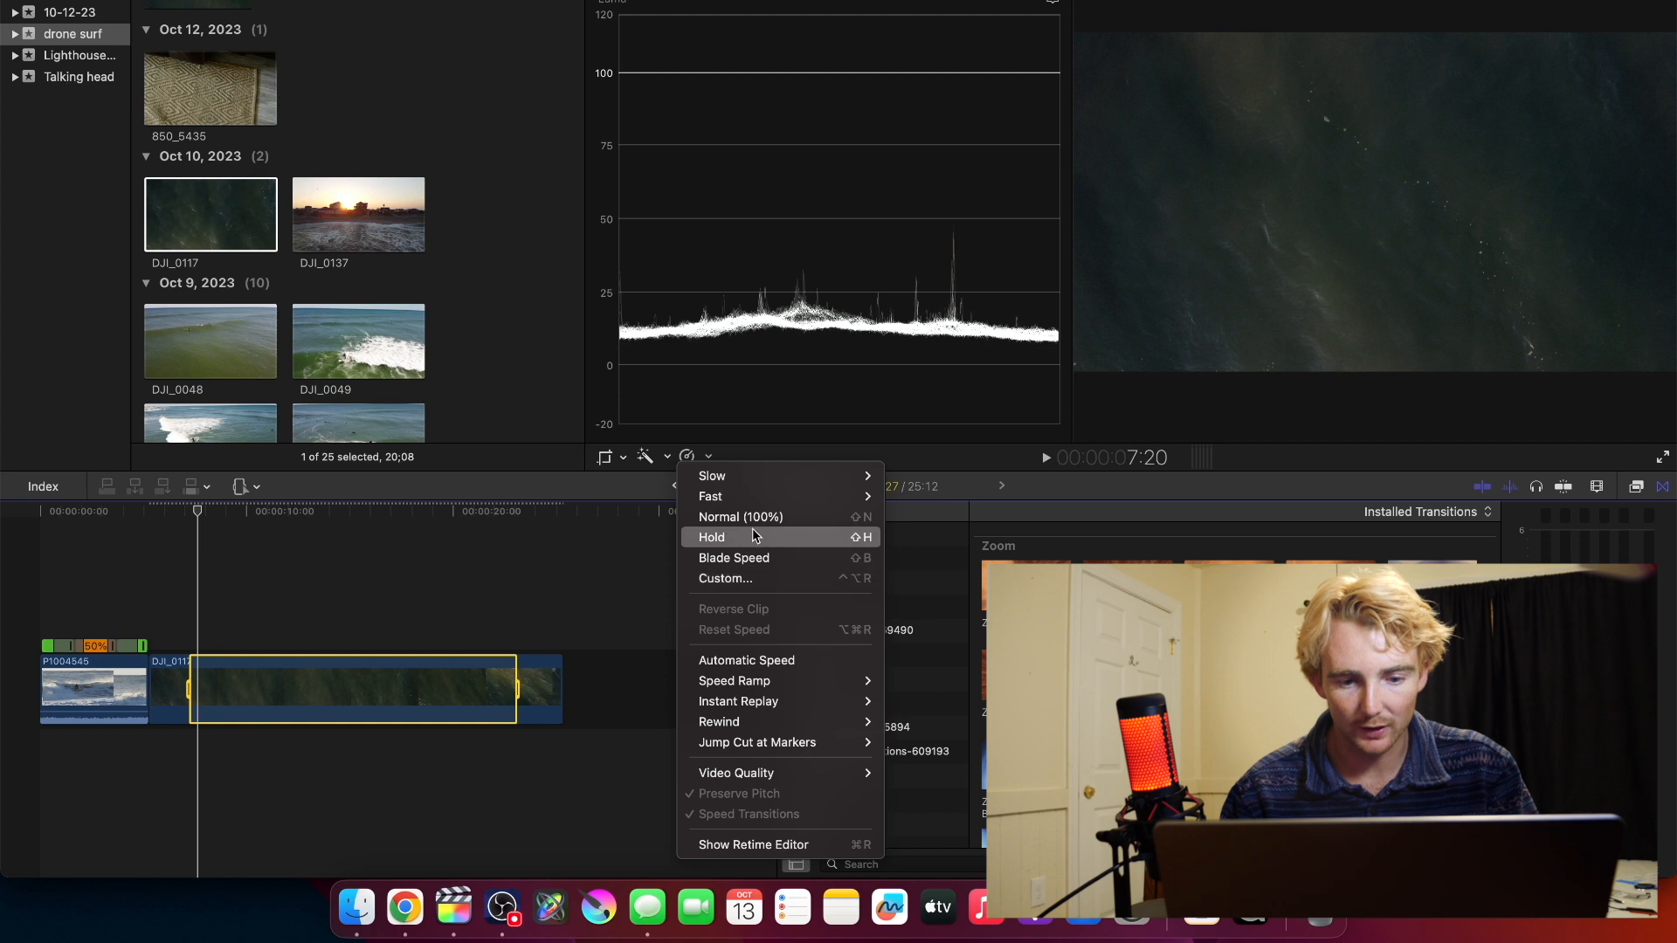
{"action": "mouse_move", "coordinate": [709, 496]}
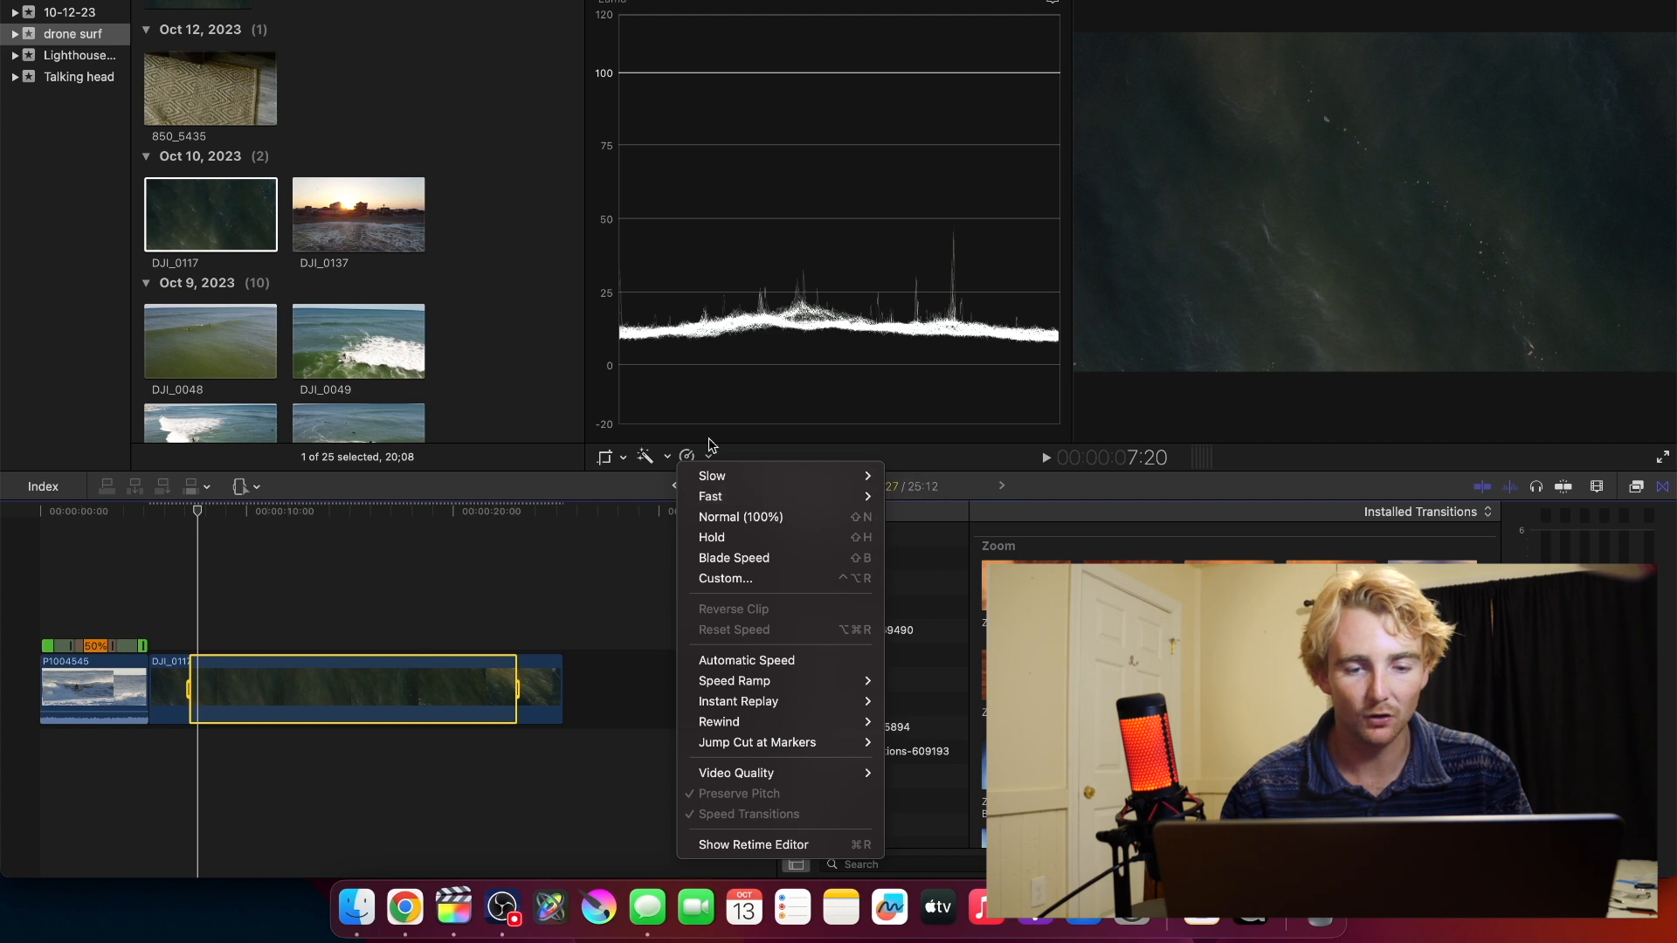
{"action": "mouse_move", "coordinate": [772, 579]}
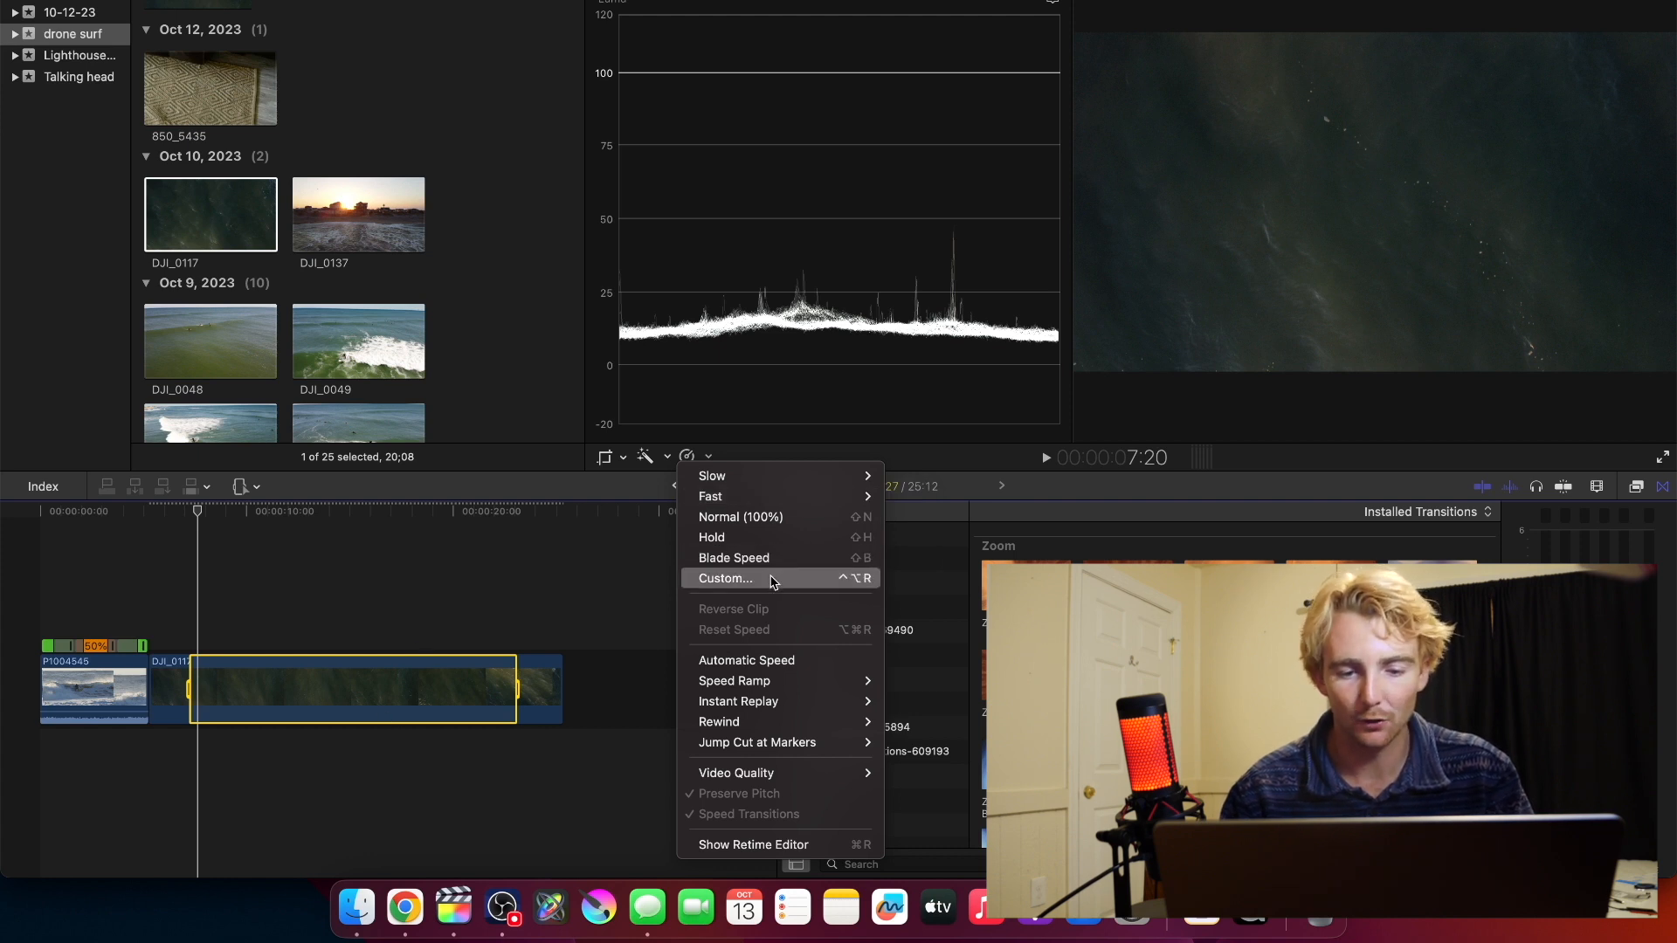
{"action": "left_click", "coordinate": [725, 578]}
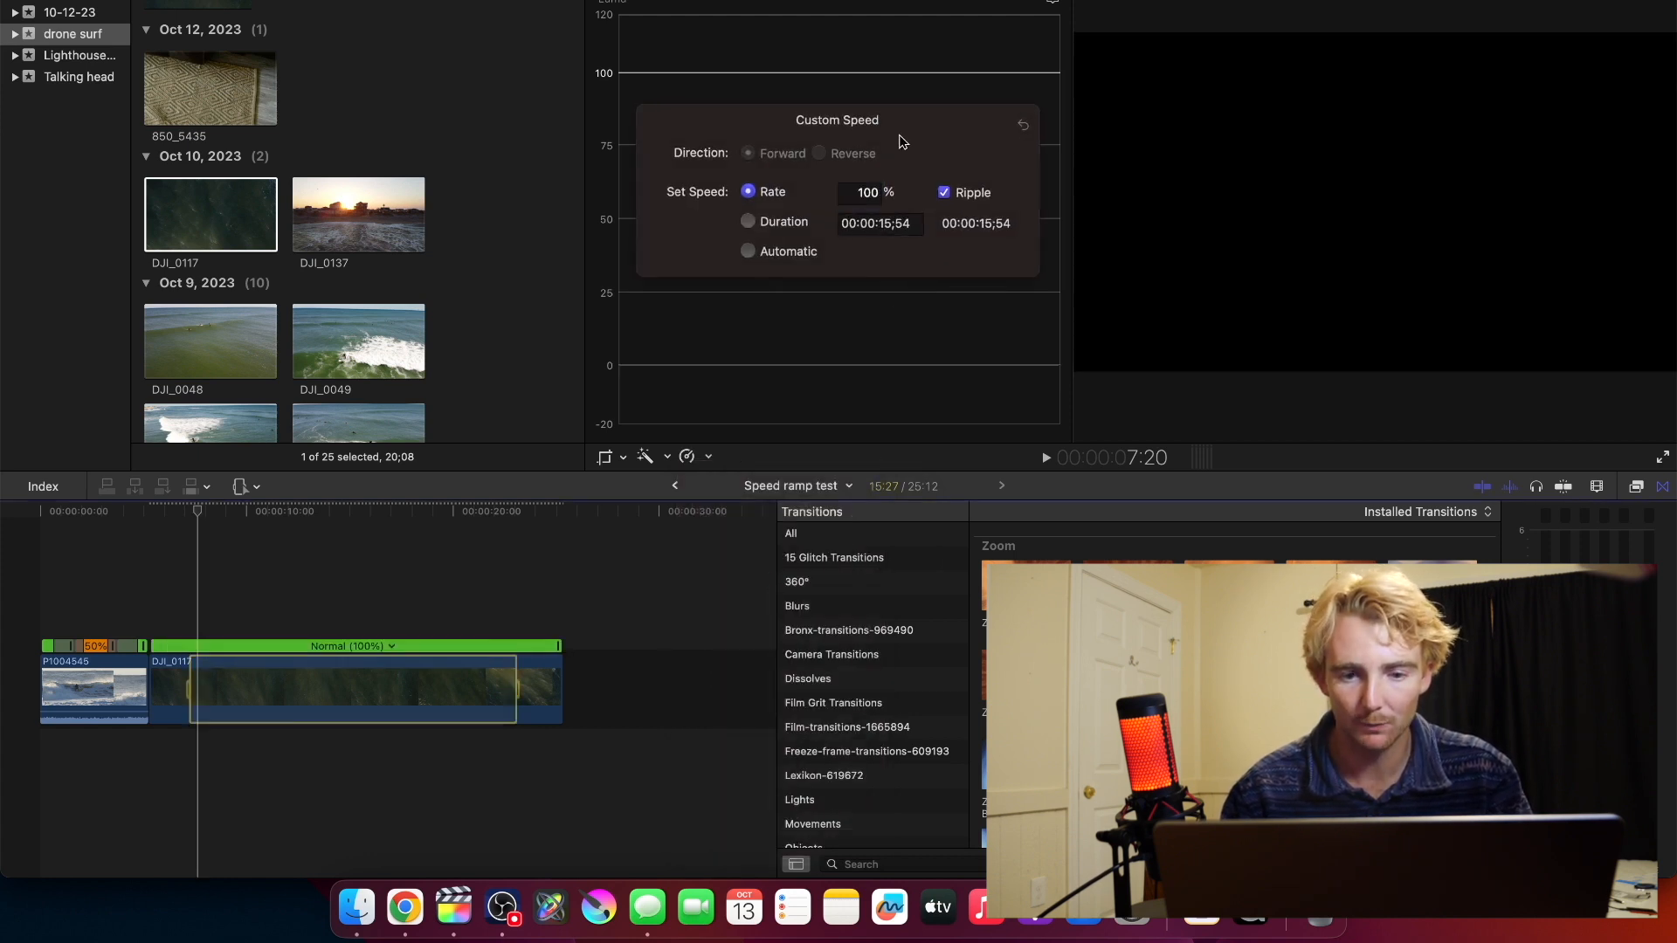
{"action": "left_click", "coordinate": [867, 192]}
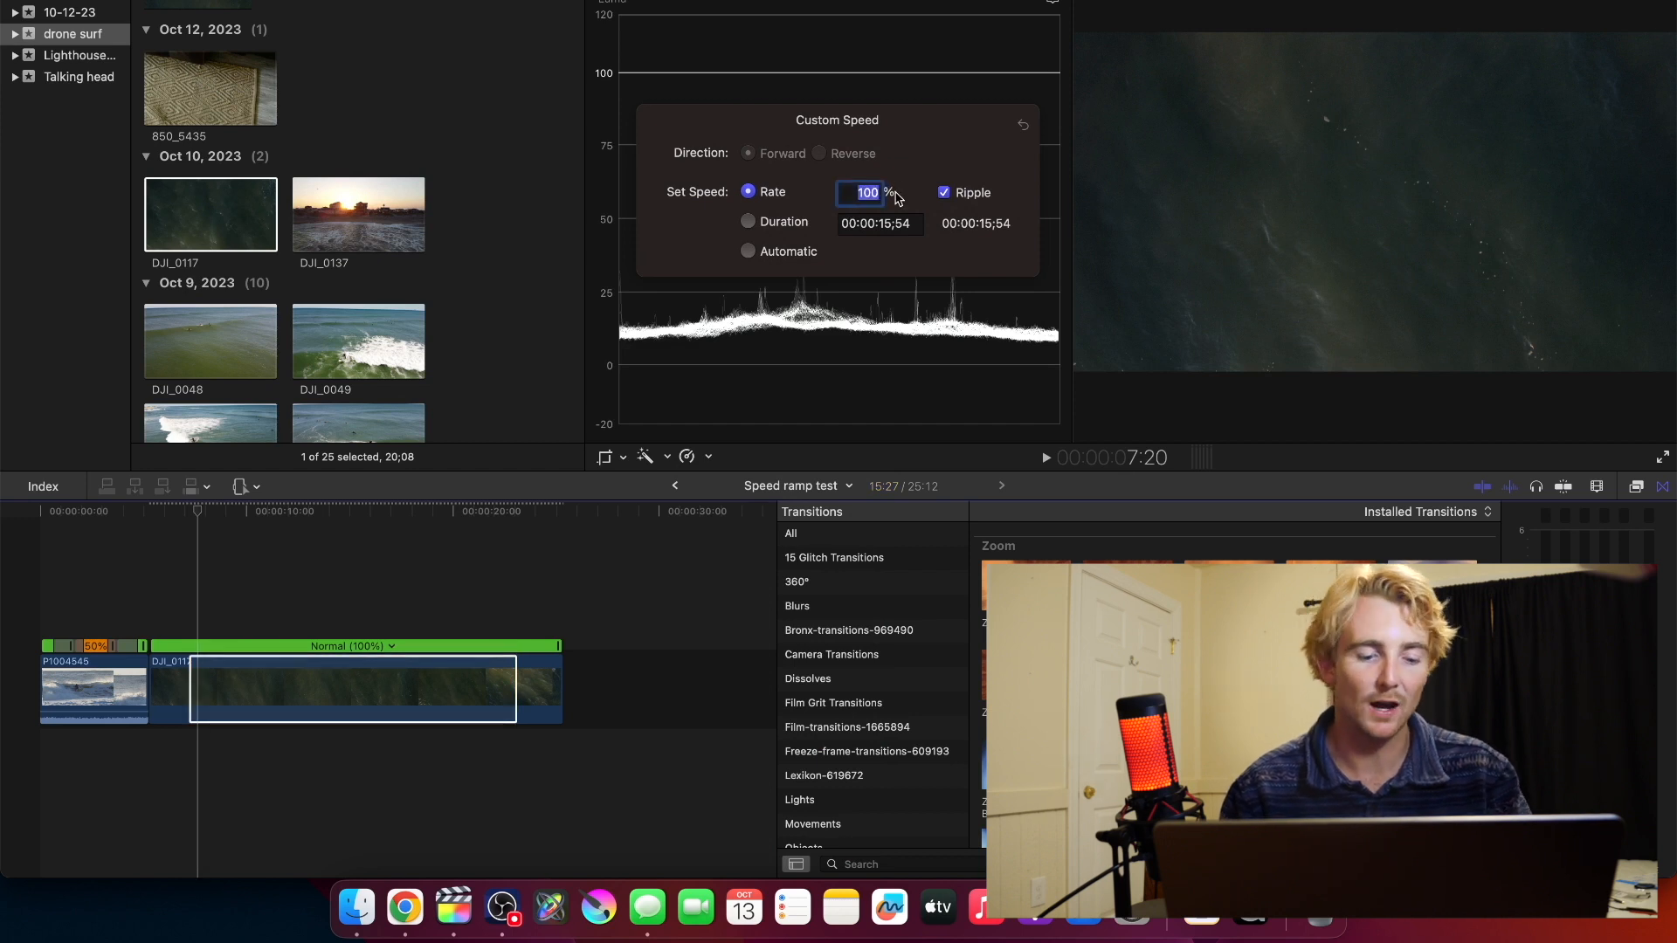
{"action": "type", "text": "1200"}
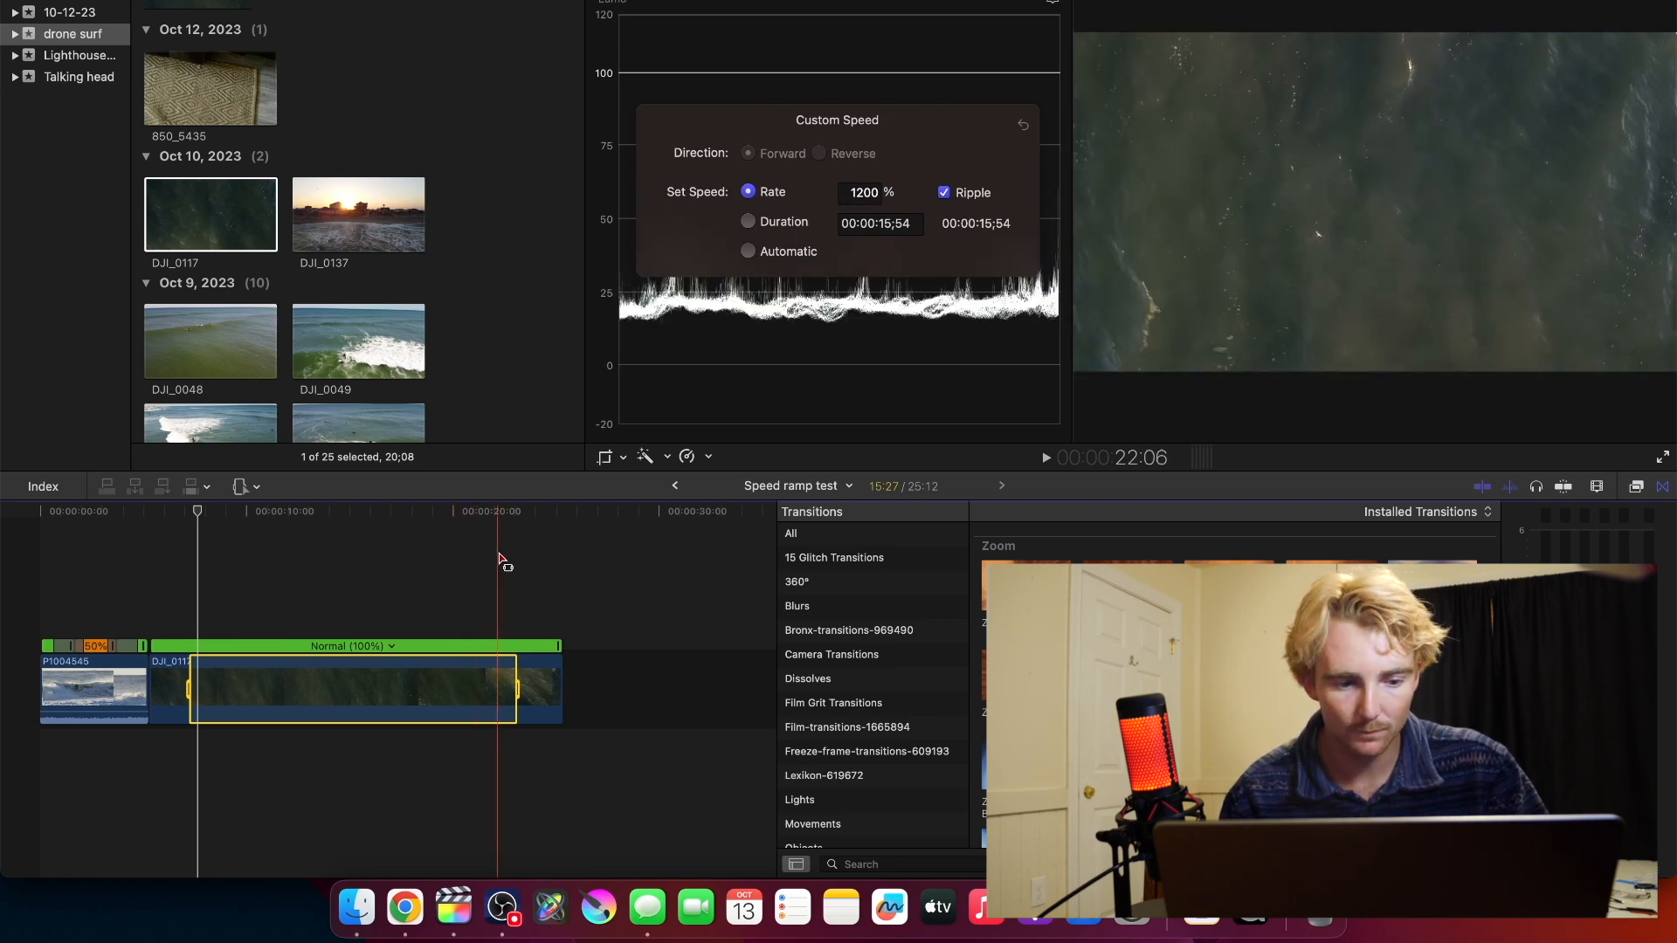
{"action": "left_click", "coordinate": [862, 192]}
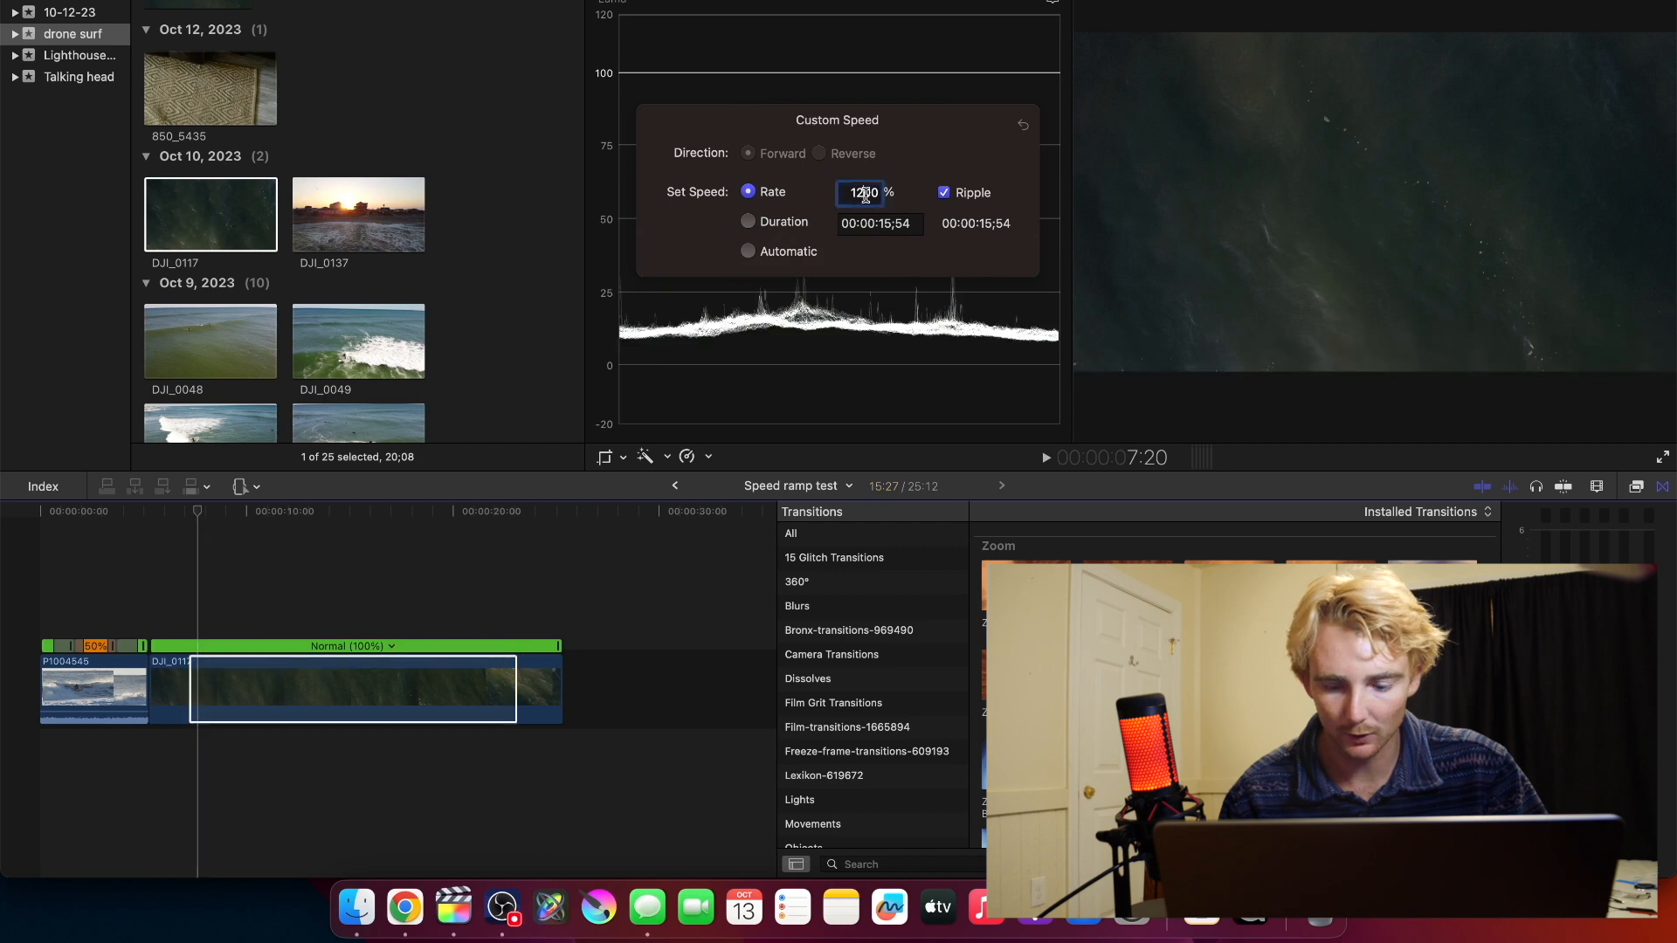
{"action": "type", "text": "1200"}
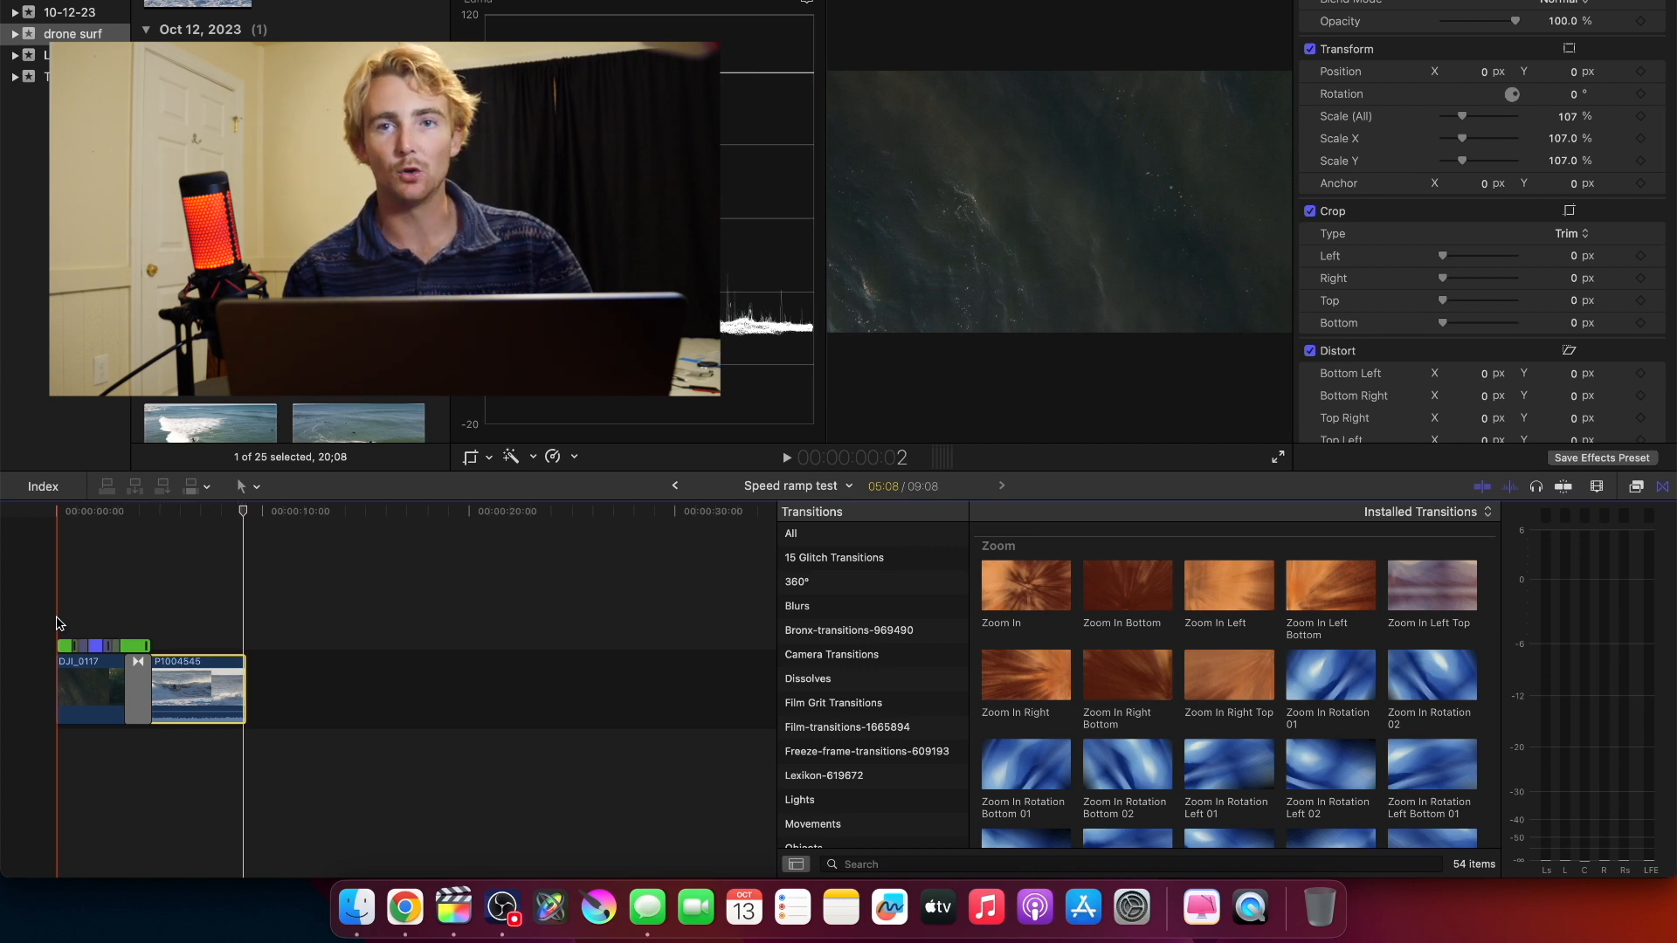
Play back the sped-up drone opening into the surf clip through the zoom transition.
{"action": "key", "text": "space"}
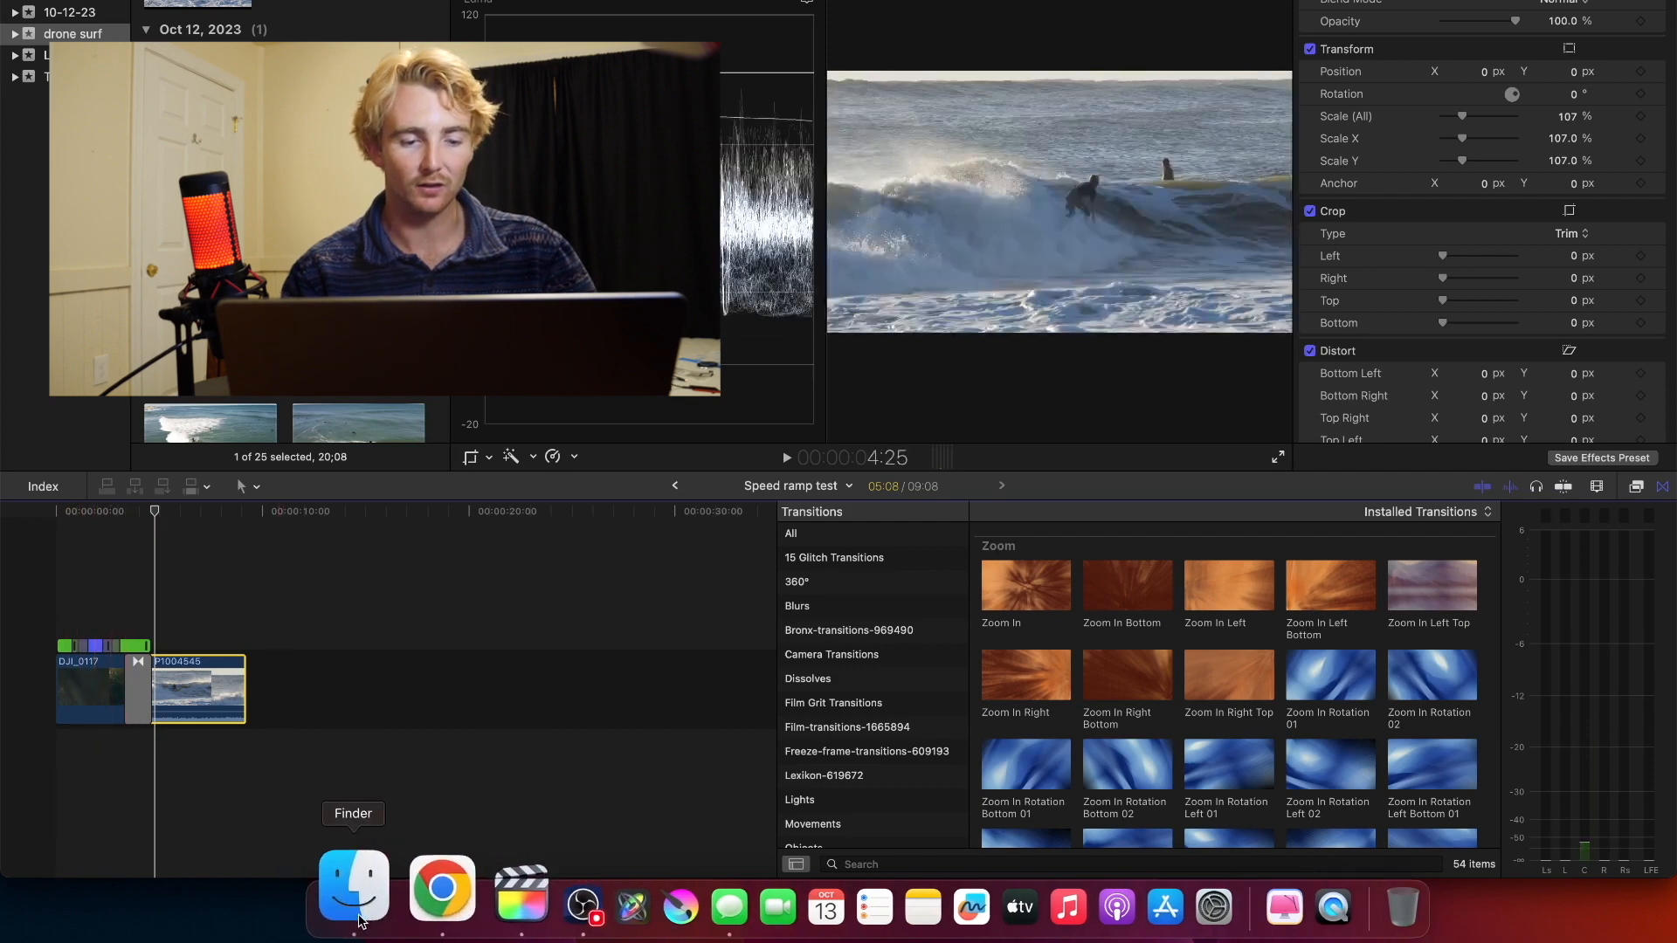
From FCPX Assets > Woosh Sound Effects, drag Sound Effect 2.wav under the timeline transition.
{"action": "left_click", "coordinate": [353, 891]}
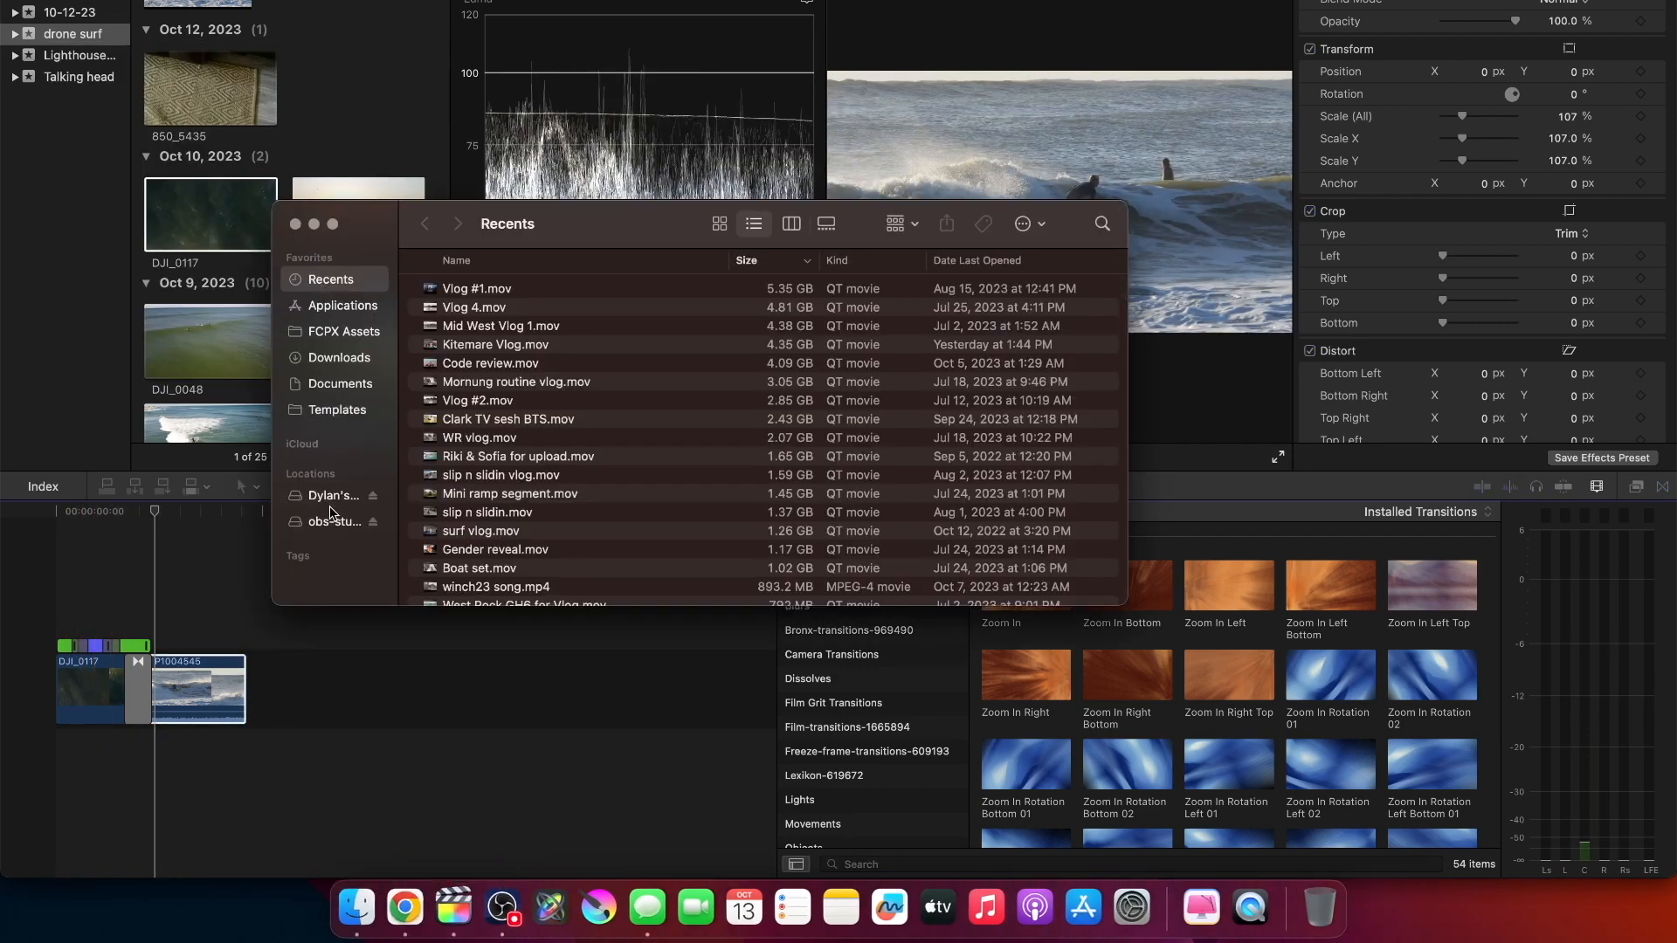
{"action": "left_click", "coordinate": [346, 332]}
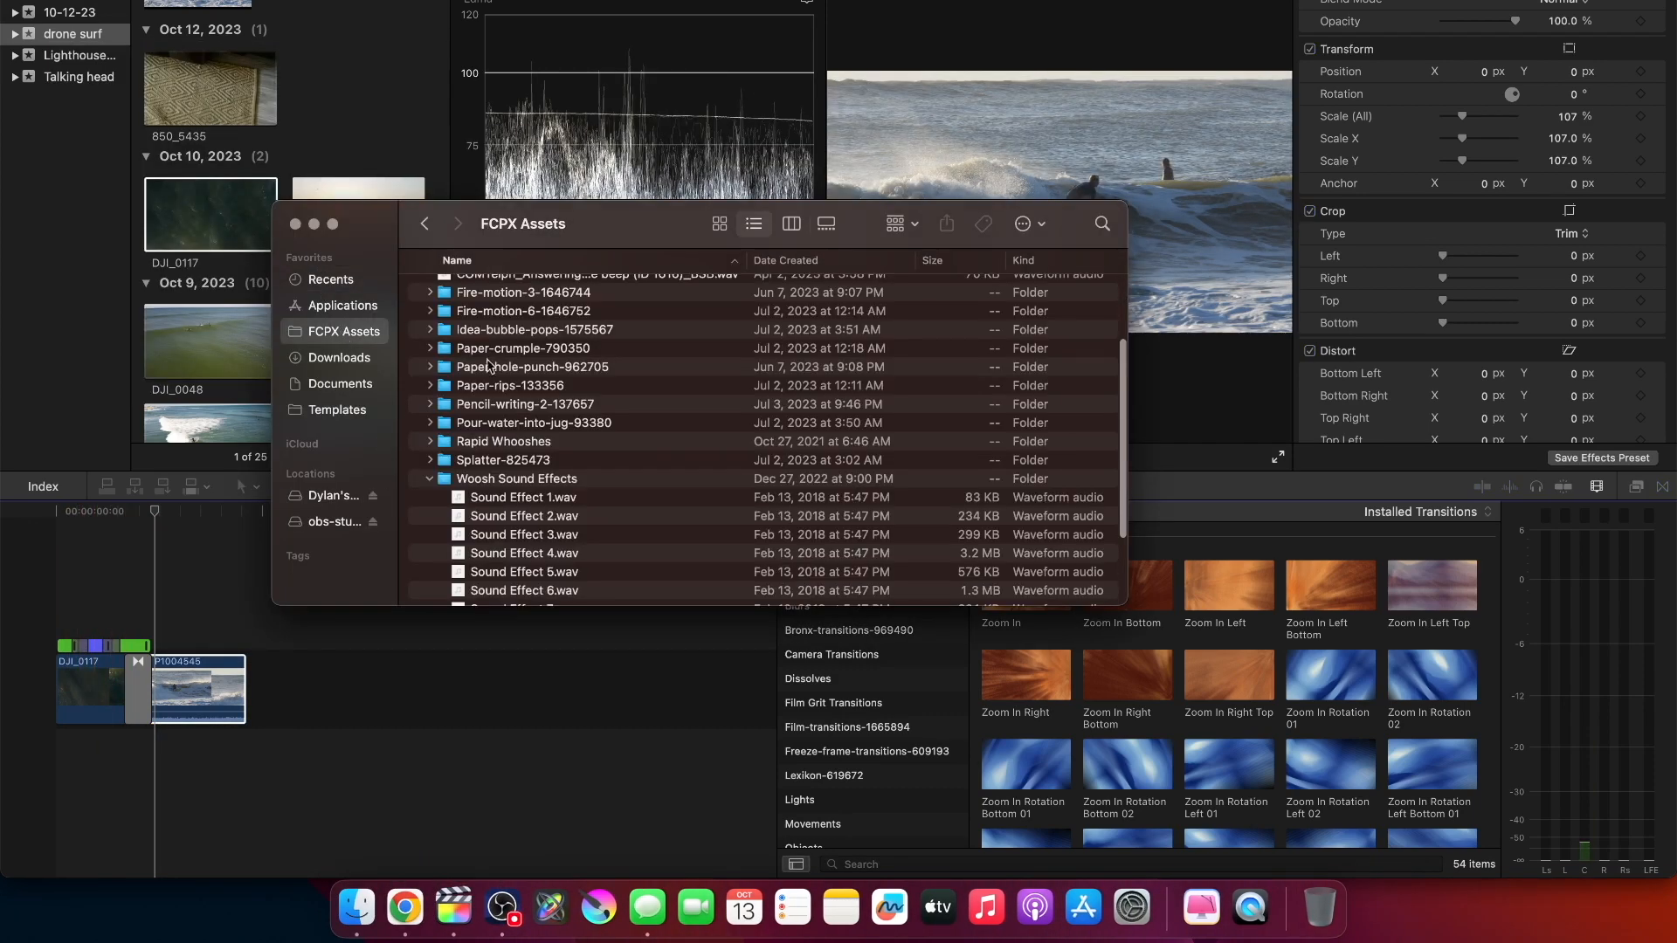
{"action": "scroll", "scroll_direction": "down", "scroll_amount": 3}
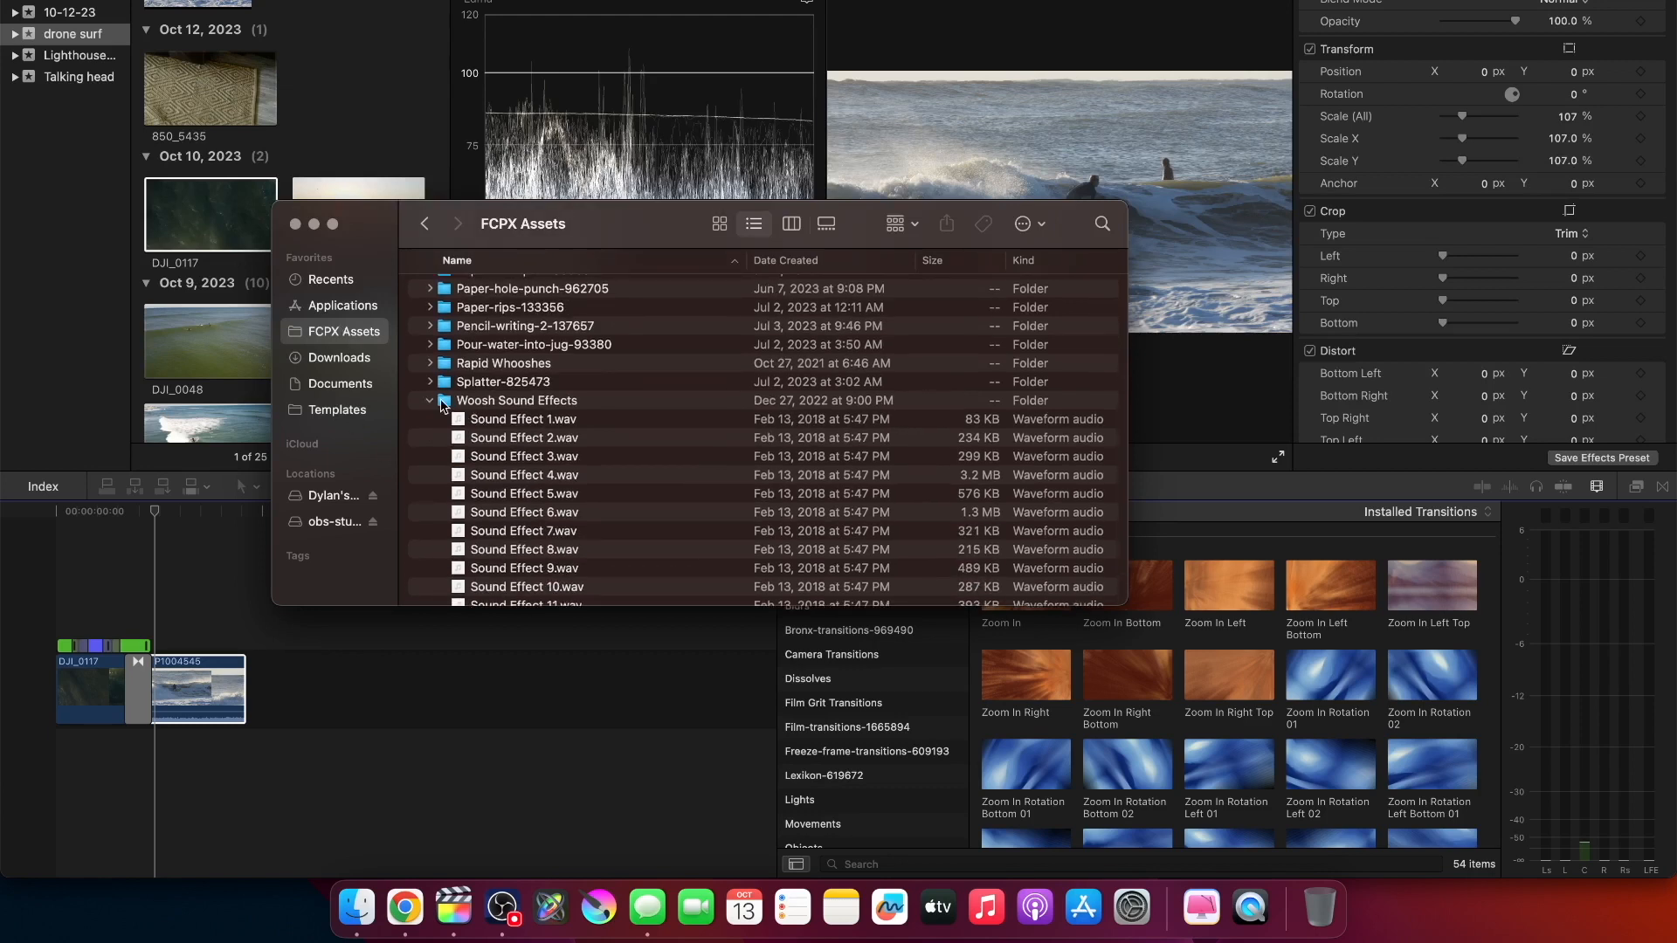
{"action": "mouse_move", "coordinate": [587, 427]}
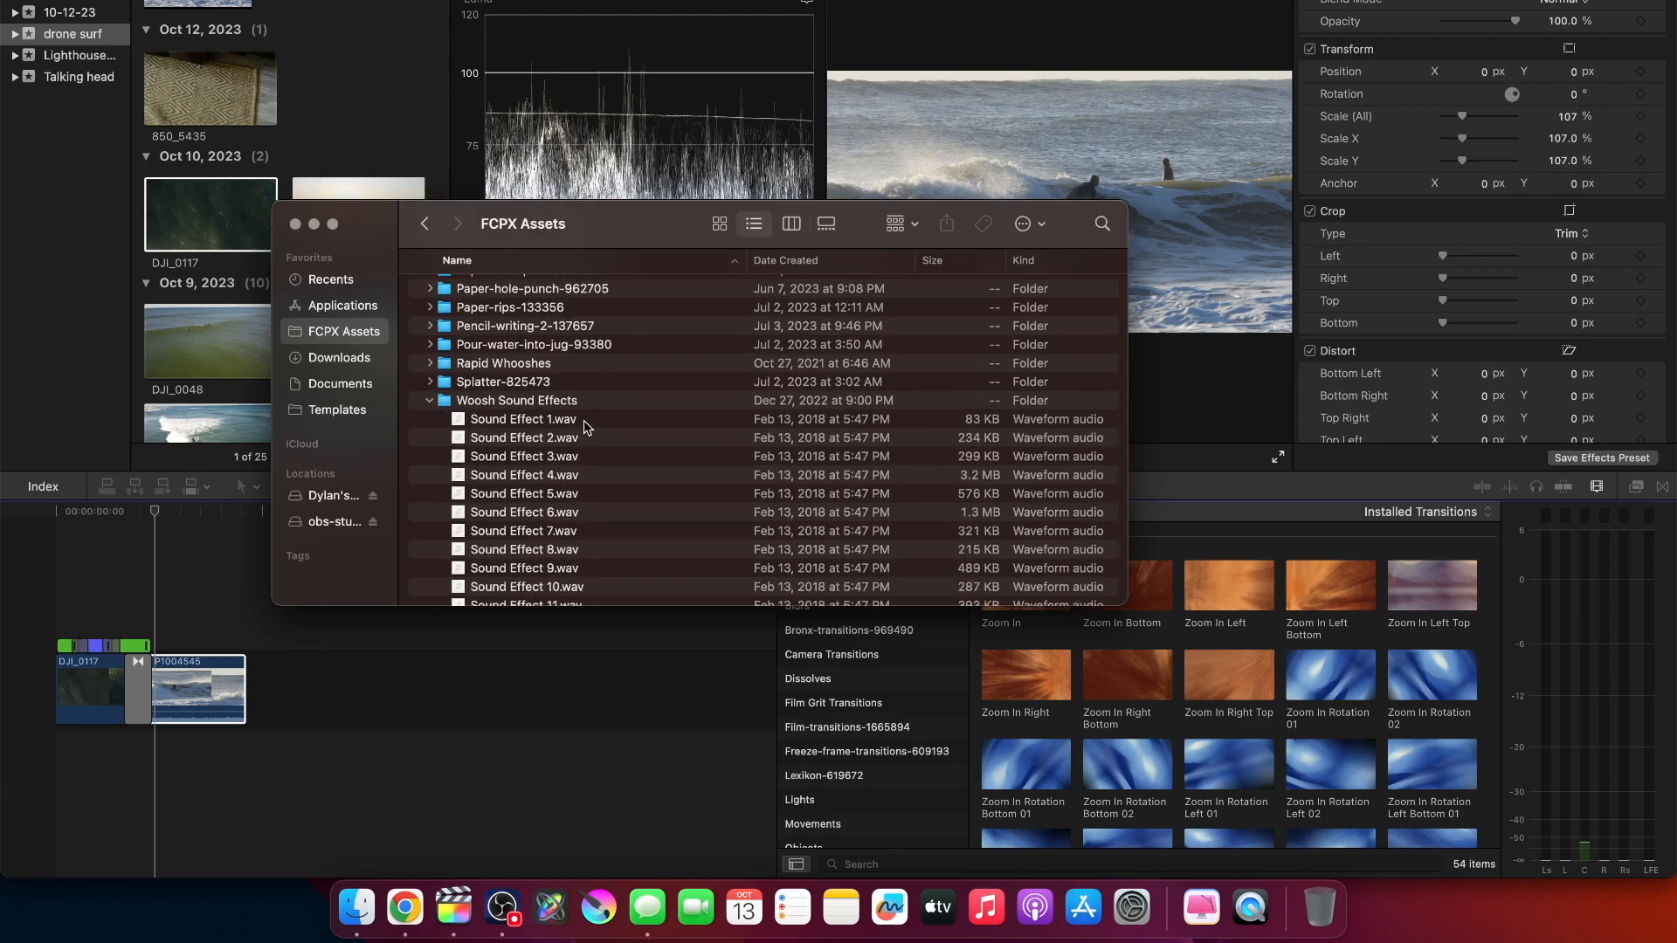
{"action": "left_click", "coordinate": [524, 437]}
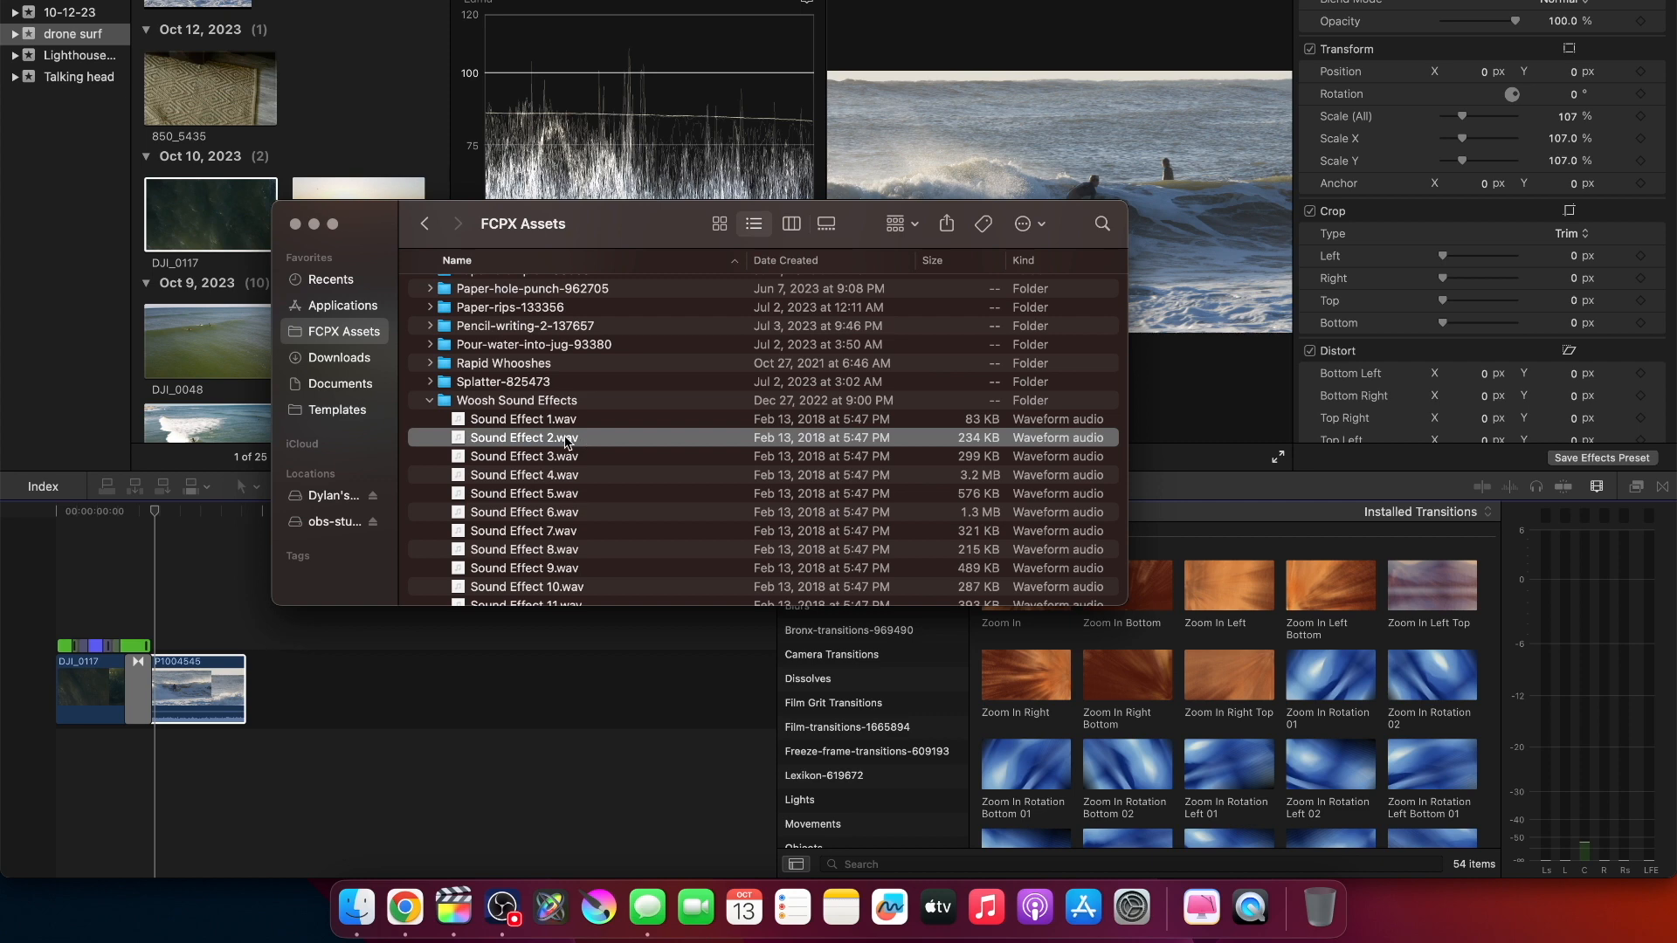
{"action": "left_click_drag", "start_coordinate": [523, 437], "coordinate": [137, 741]}
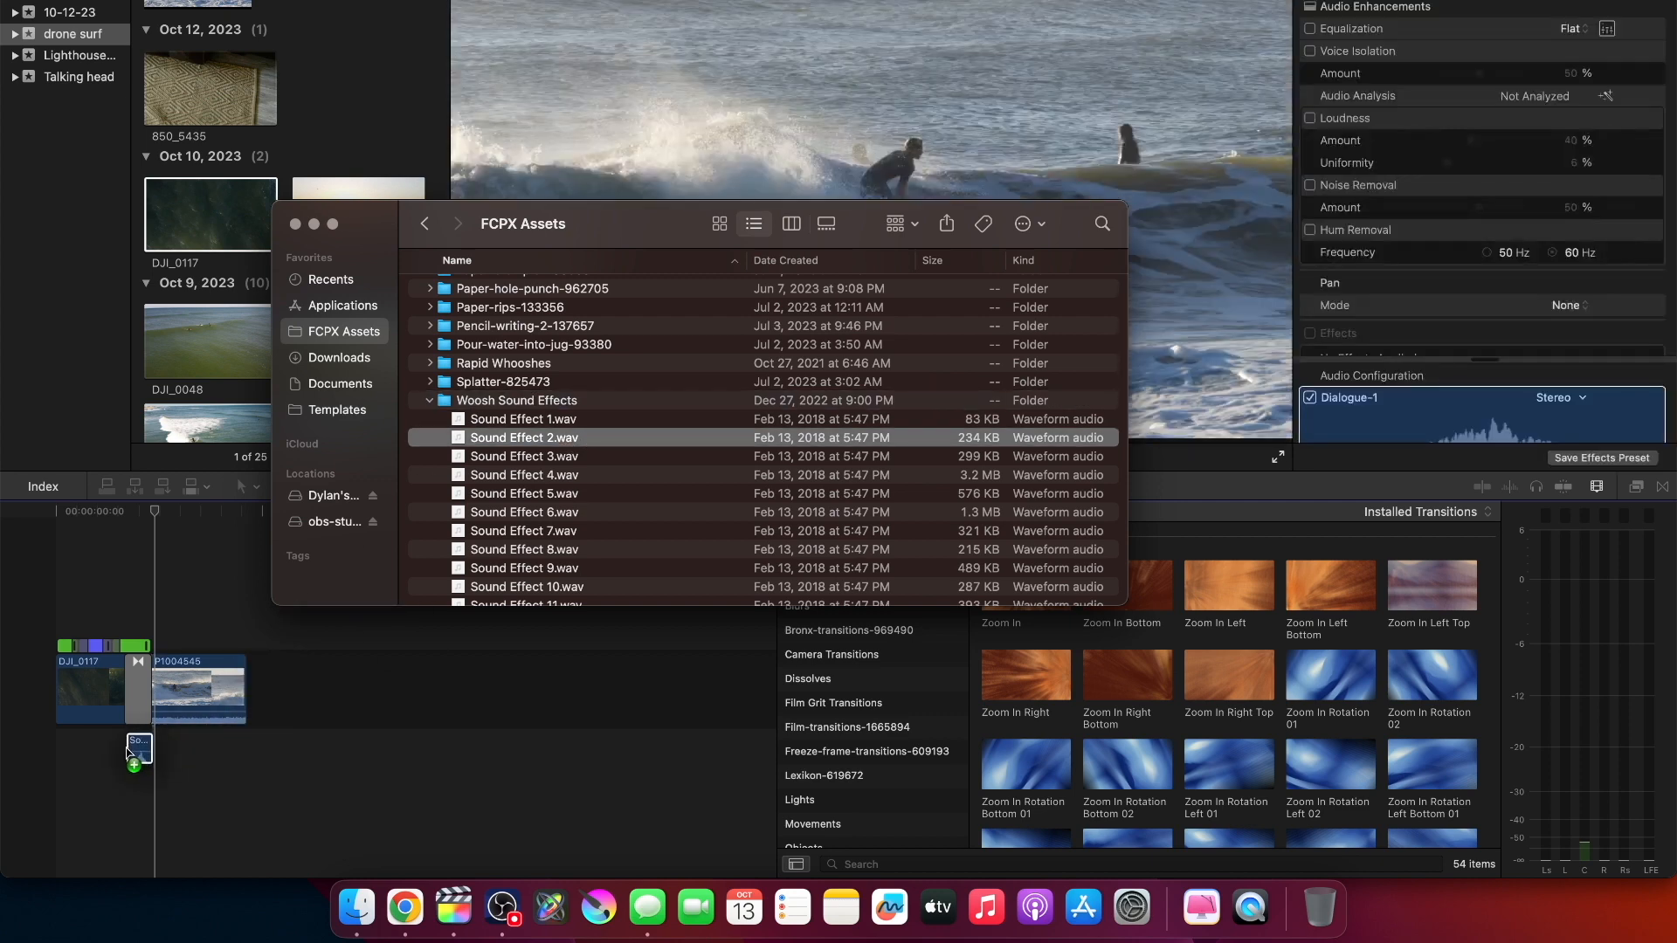